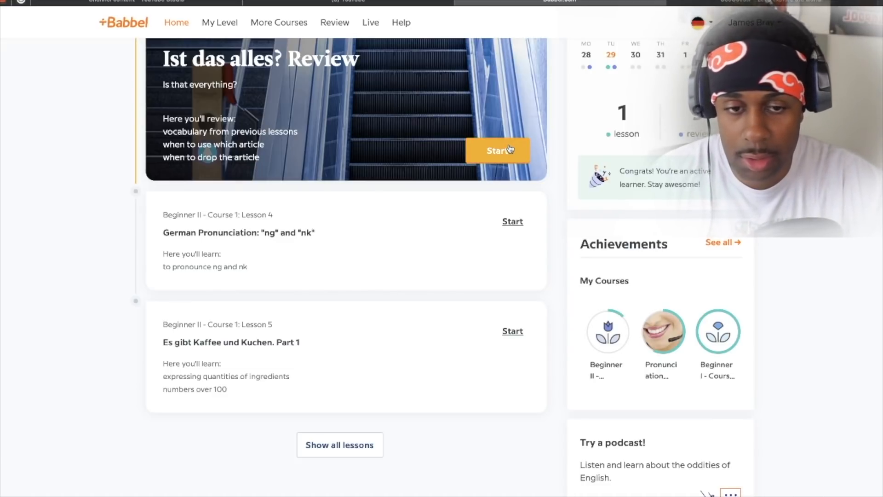
# Start the Ist das alles? Review lesson and dismiss the headphones learning tip.
pyautogui.click(498, 150)
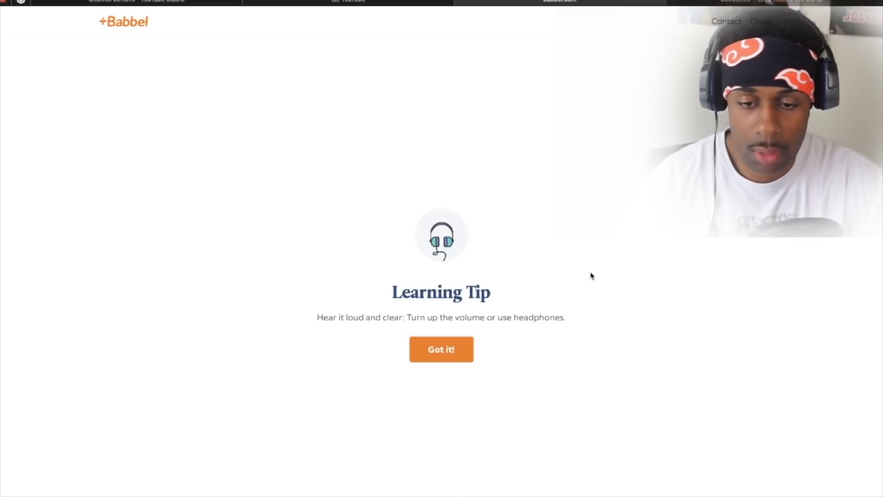
pyautogui.click(441, 350)
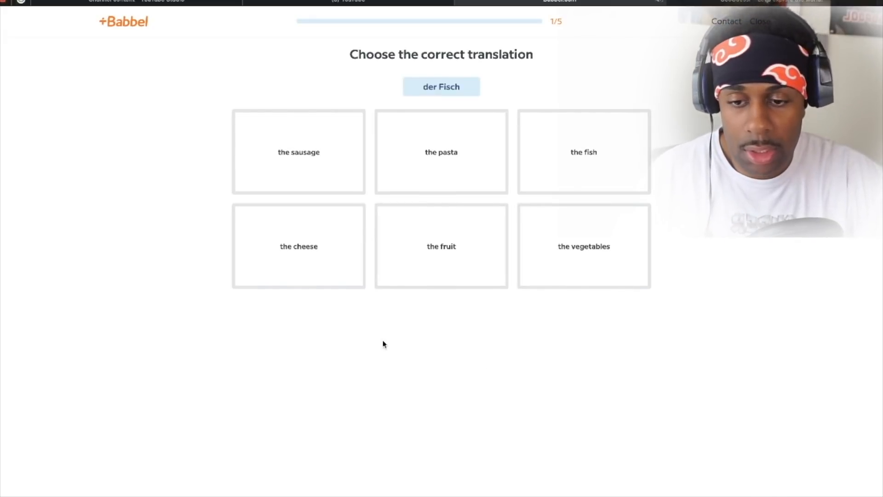
# Match der Fisch, die Wurst, die Nudeln and der Käse to fish, sausage, pasta and cheese, then continue.
pyautogui.click(583, 151)
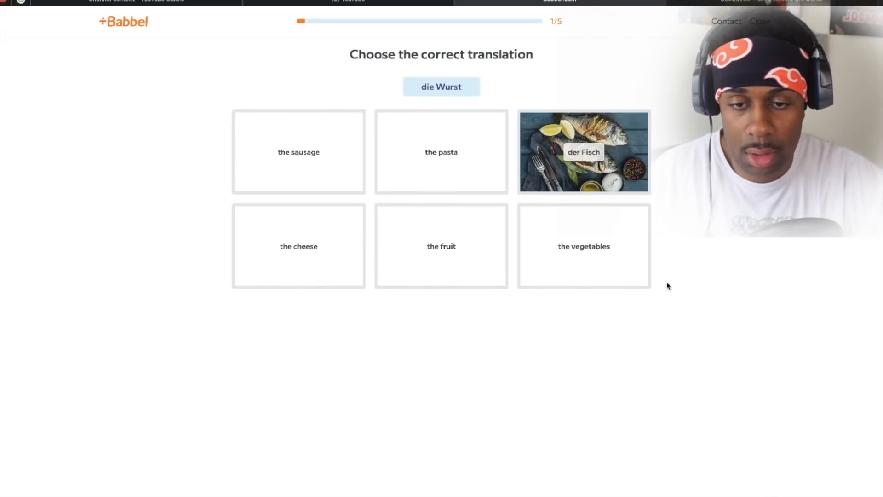
pyautogui.click(298, 152)
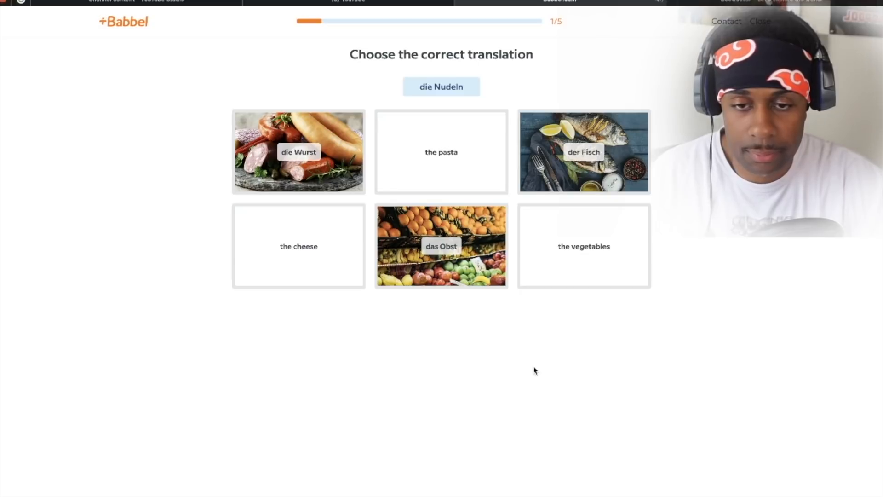
pyautogui.click(441, 152)
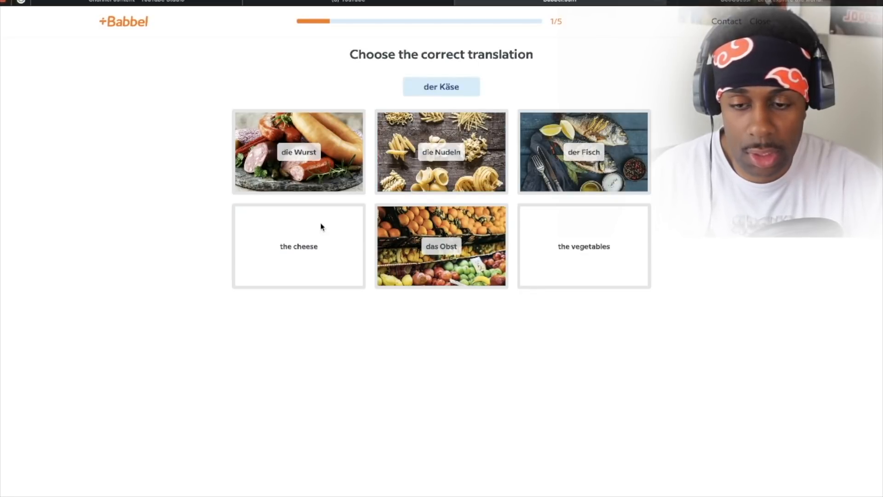
pyautogui.click(299, 246)
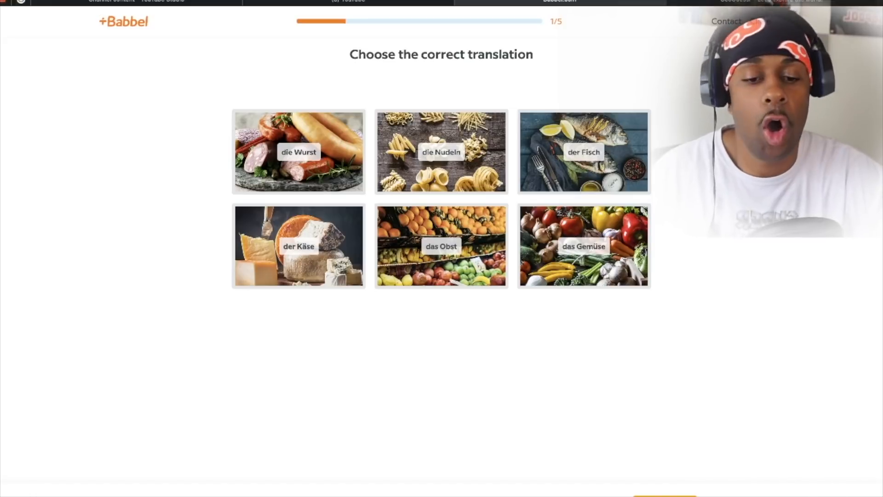
pyautogui.click(441, 245)
pyautogui.write('Das Obst')
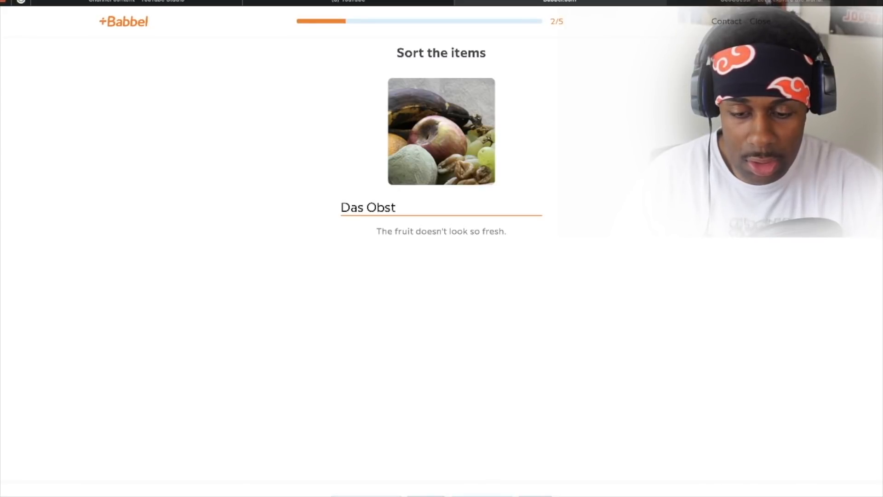
# Write 'sieht nicht' for the fruit sentence and 'die Wurst an der Fleischtheke' for the sausage sentence.
pyautogui.write('sieht nicht')
pyautogui.write('Wir können')
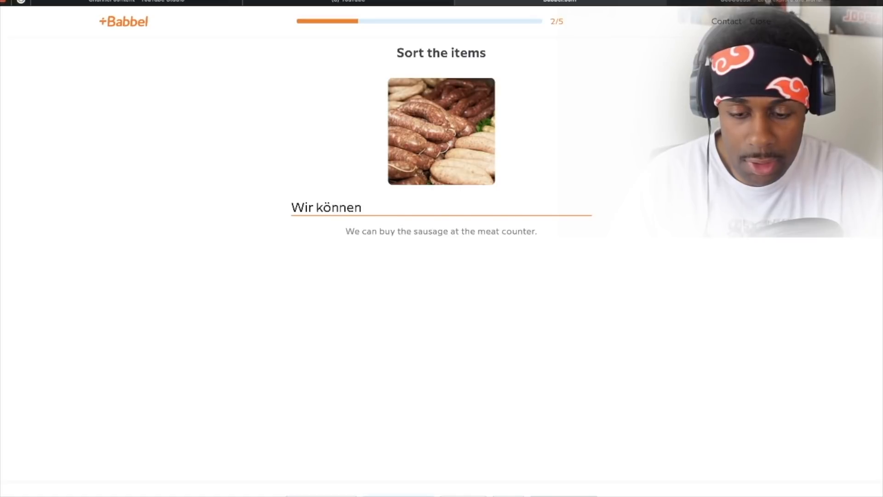
pyautogui.write('die Wurst an')
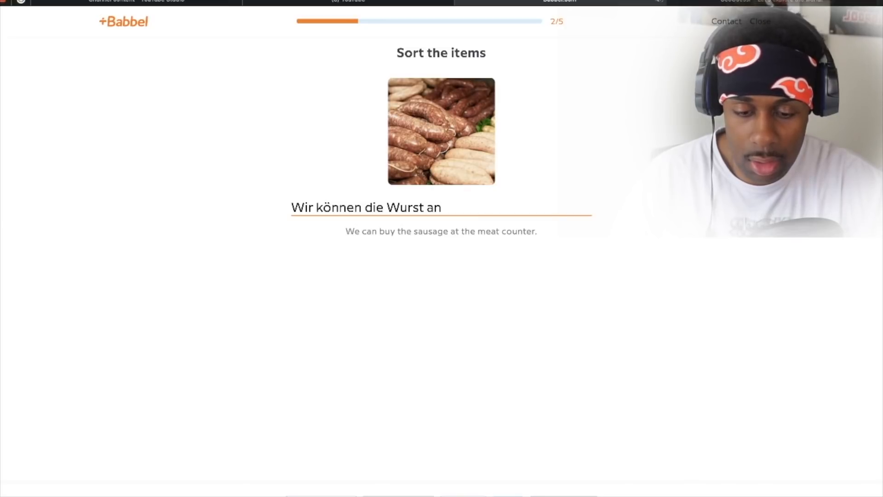
pyautogui.write('der Fleischtheke kaufen.')
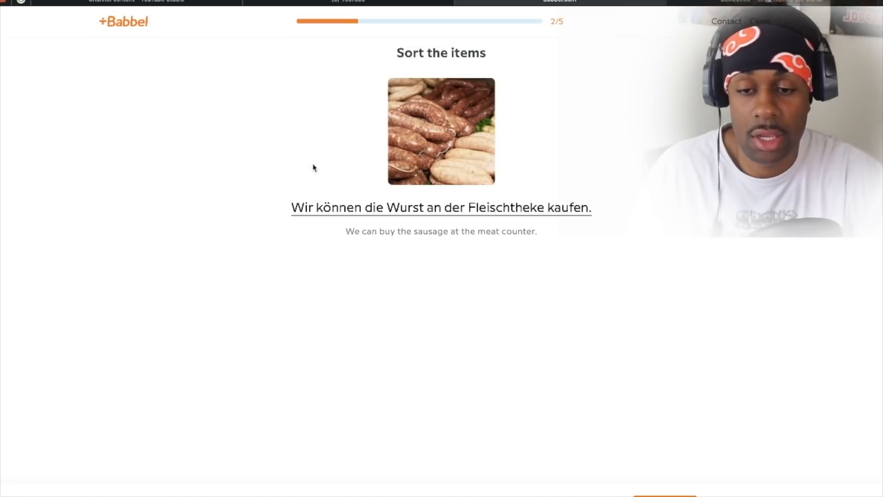
pyautogui.moveTo(284, 178)
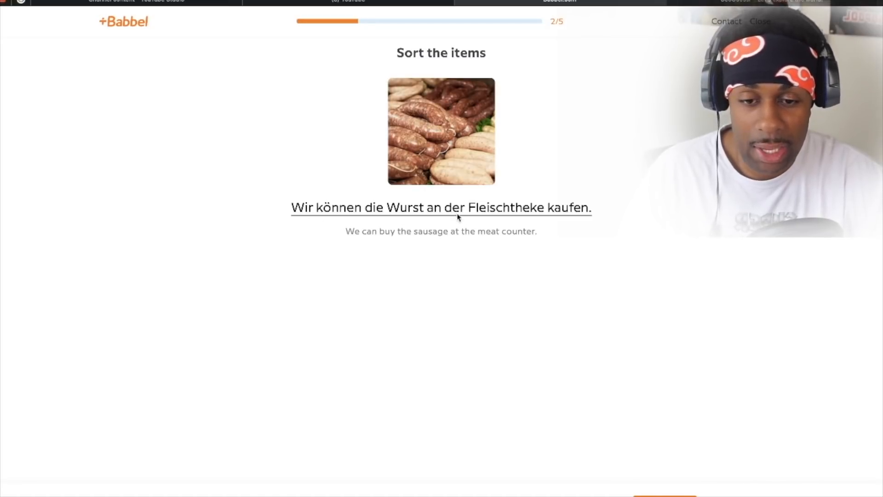
pyautogui.moveTo(546, 219)
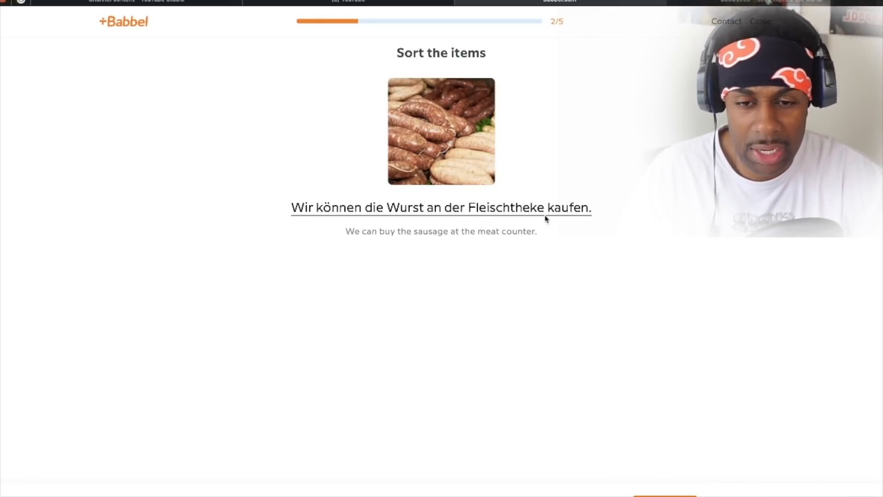
pyautogui.moveTo(515, 293)
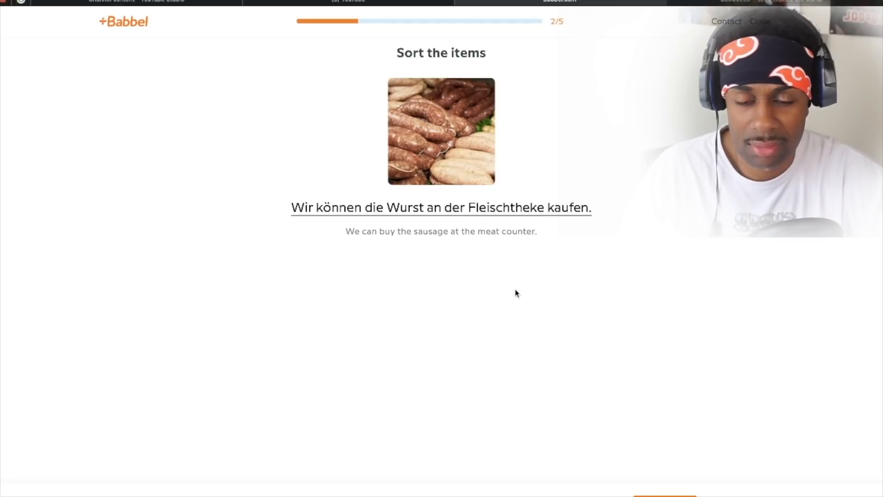
pyautogui.moveTo(366, 226)
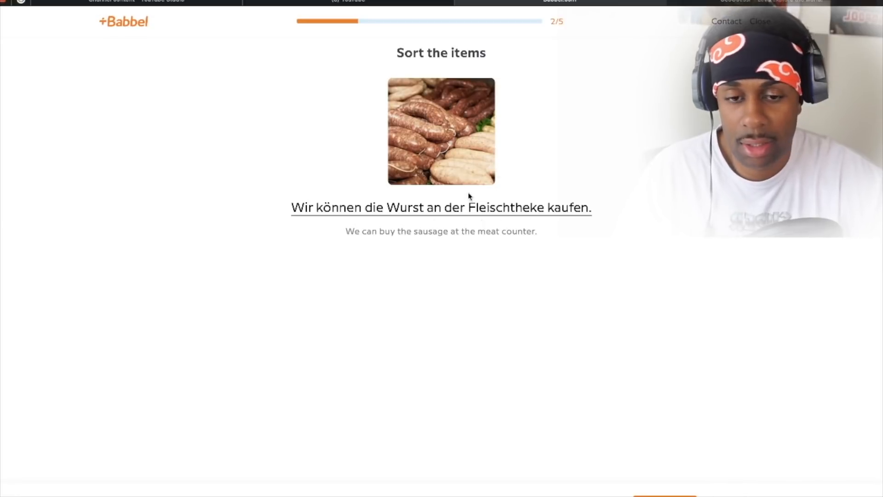
pyautogui.moveTo(597, 320)
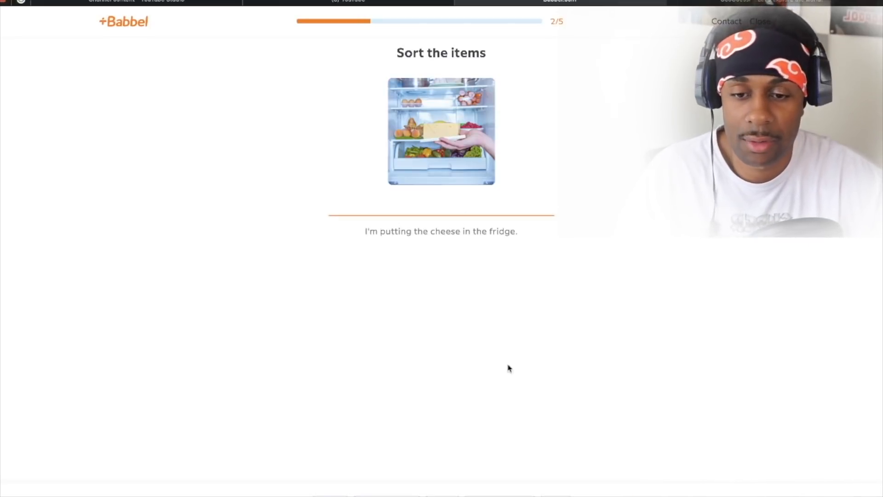
pyautogui.moveTo(597, 488)
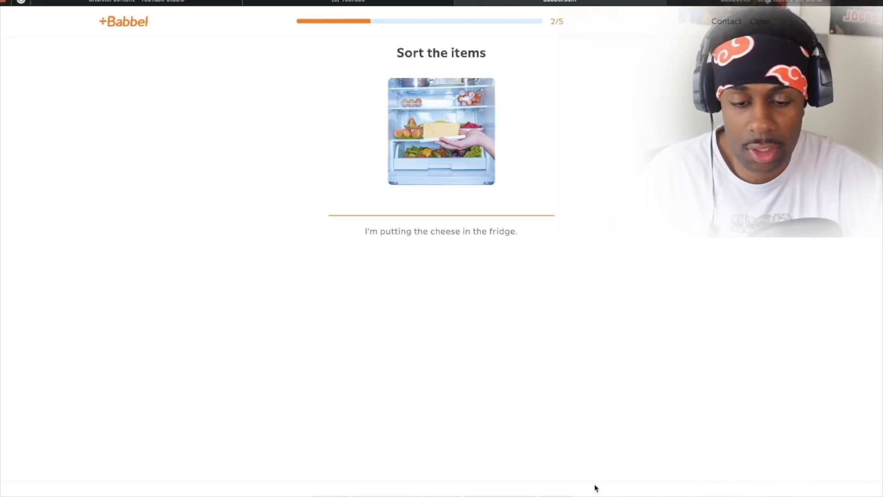
# Write 'Ich lege den Käse in den Kühlschrank' and 'Wir machen Nudeln' for the pasta sentence.
pyautogui.write('Ich lege den Käse in')
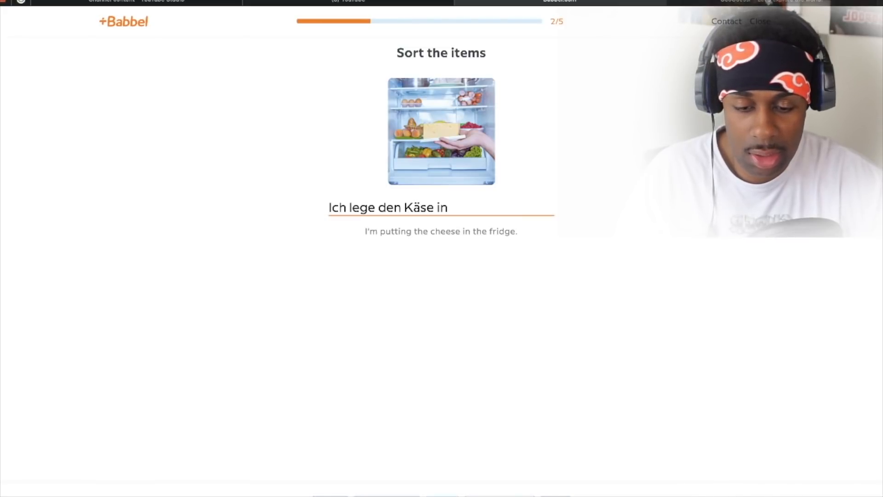
pyautogui.write('den Kühlschrank')
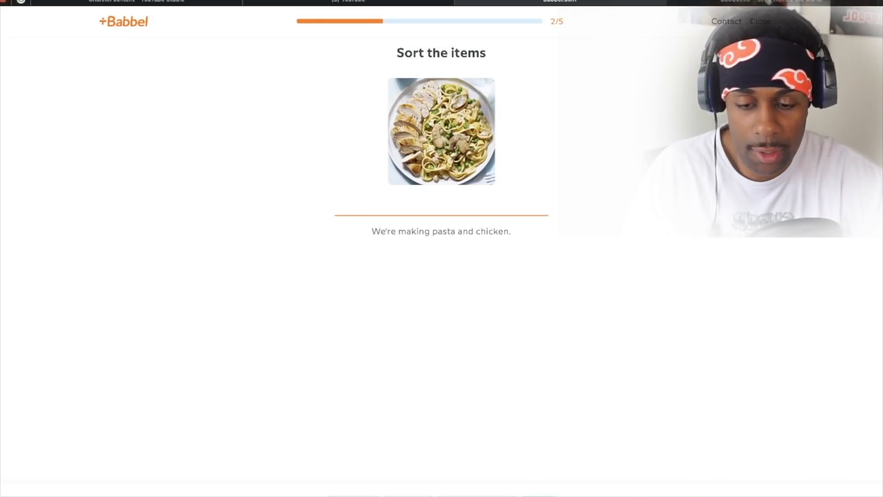
pyautogui.write('Wir machen')
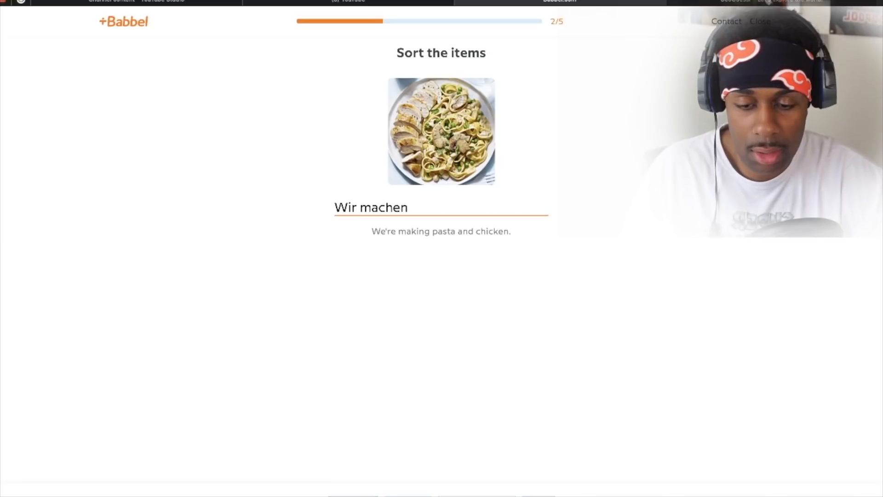
pyautogui.write('Nudeln')
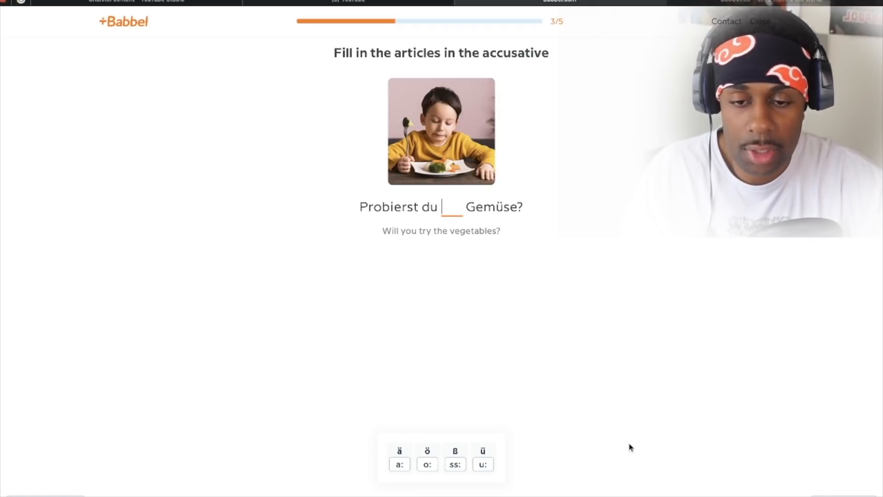
pyautogui.moveTo(551, 261)
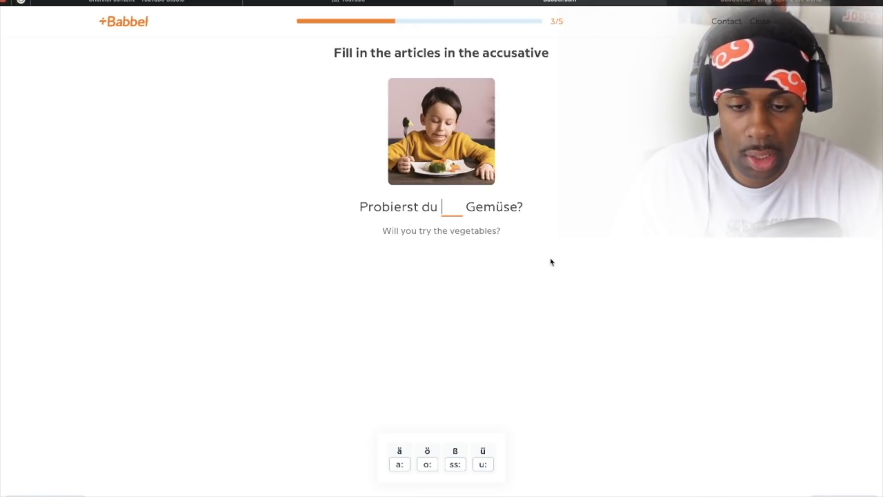
pyautogui.moveTo(524, 270)
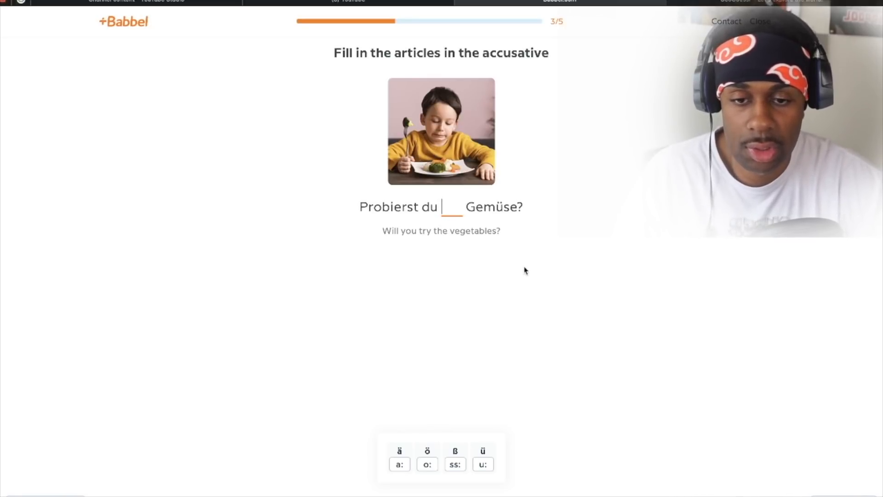
# Fill the Gemüse blank with the accusative article 'das'.
pyautogui.write('d')
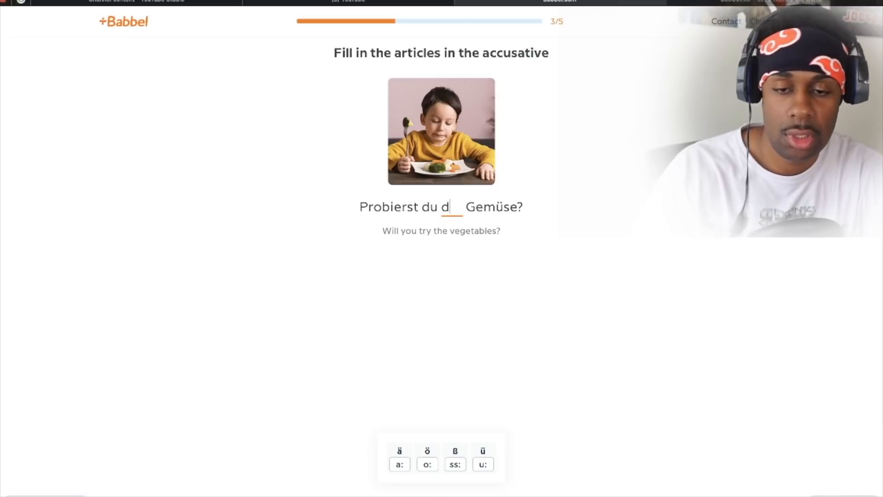
pyautogui.write('as')
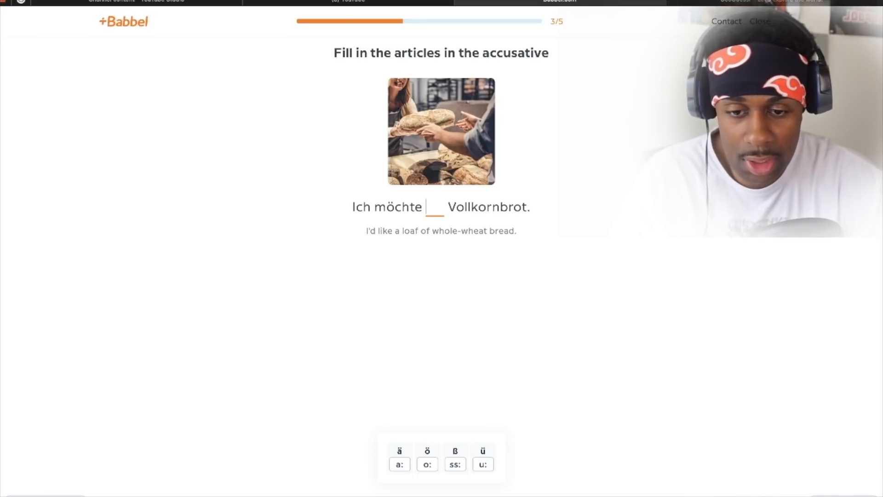
pyautogui.moveTo(493, 226)
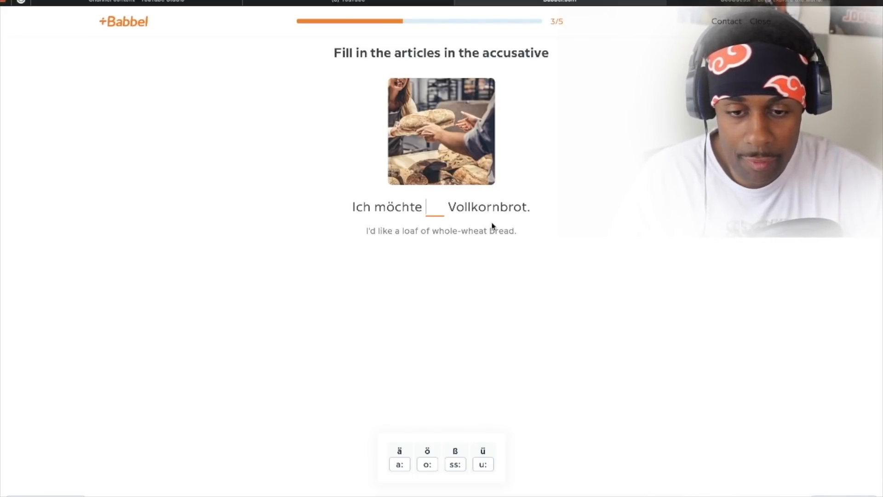
pyautogui.moveTo(381, 243)
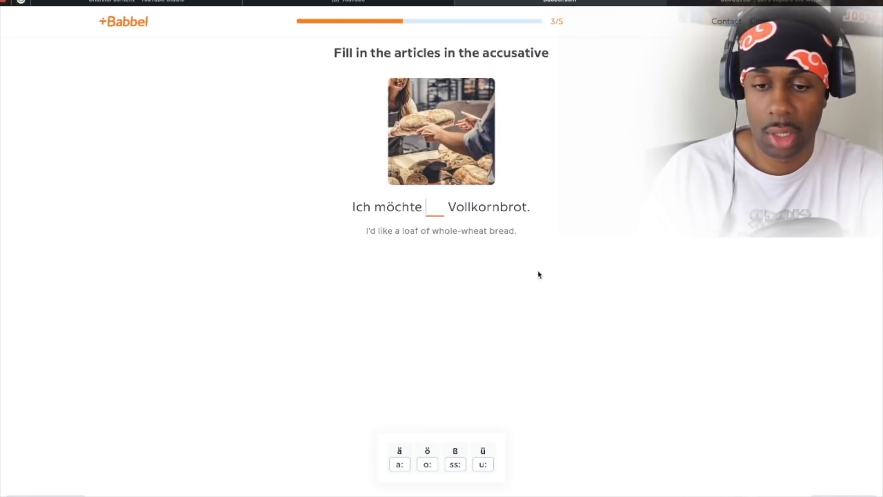
# Answer the Vollkornbrot blank with 'die', then redo it as 'ein' after it is marked wrong.
pyautogui.write('de')
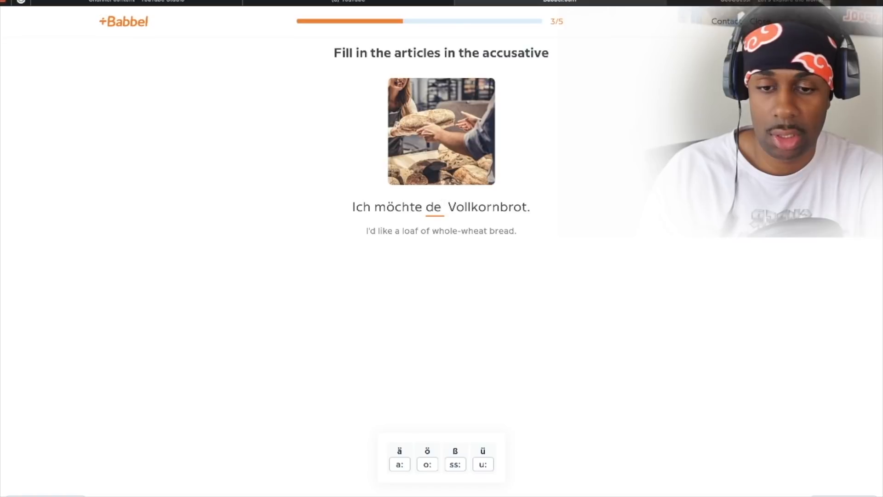
pyautogui.press('backspace')
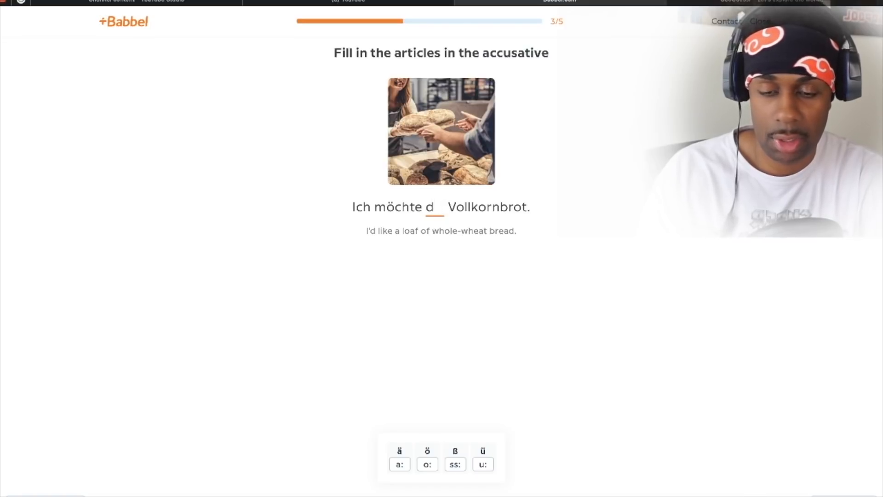
pyautogui.write('ie')
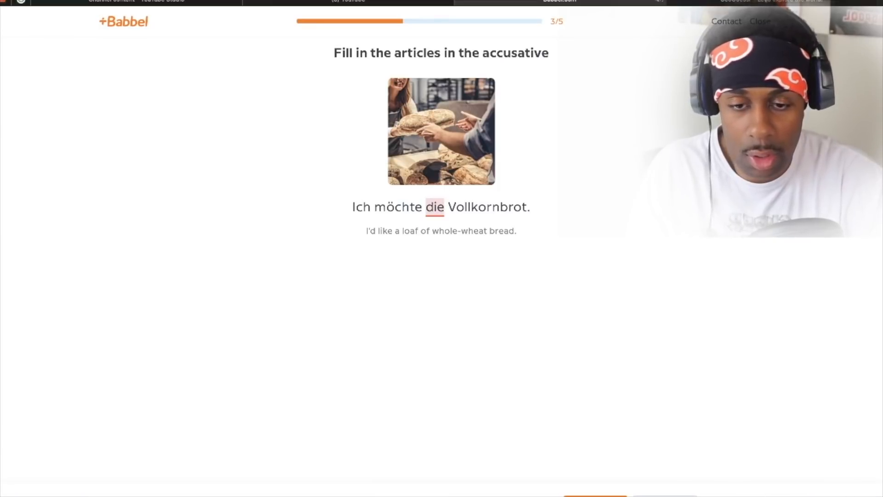
pyautogui.click(435, 207)
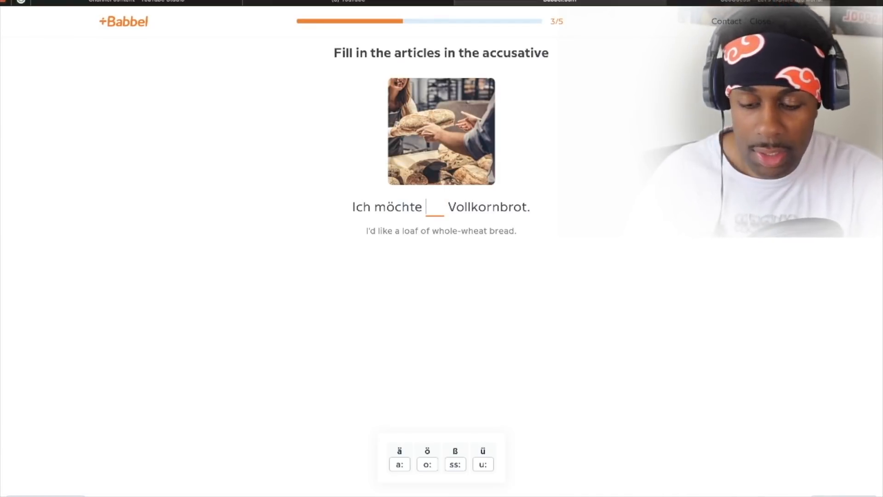
pyautogui.write('ein')
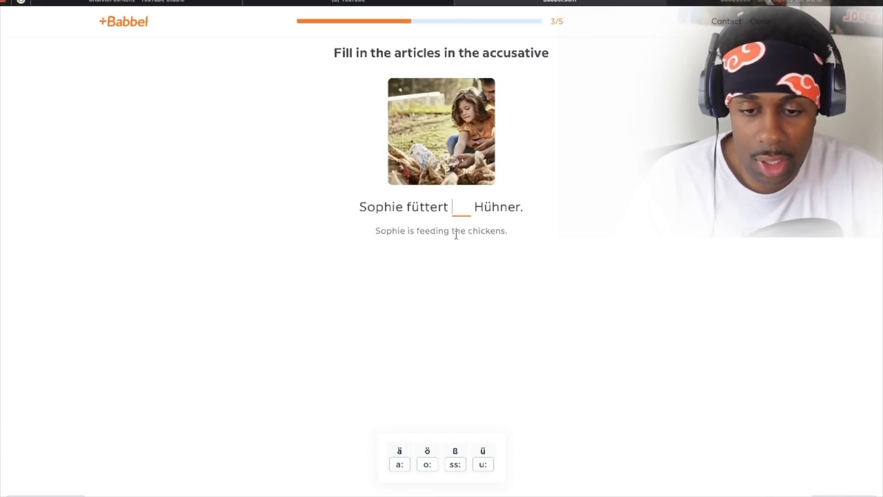
pyautogui.moveTo(491, 225)
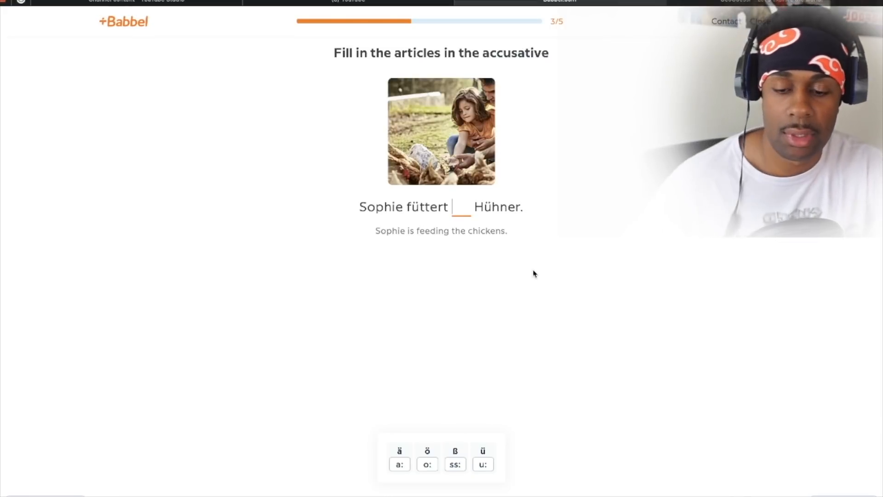
# Fill the Hühner blank with 'die' and the Käse blank with 'das'.
pyautogui.write('der')
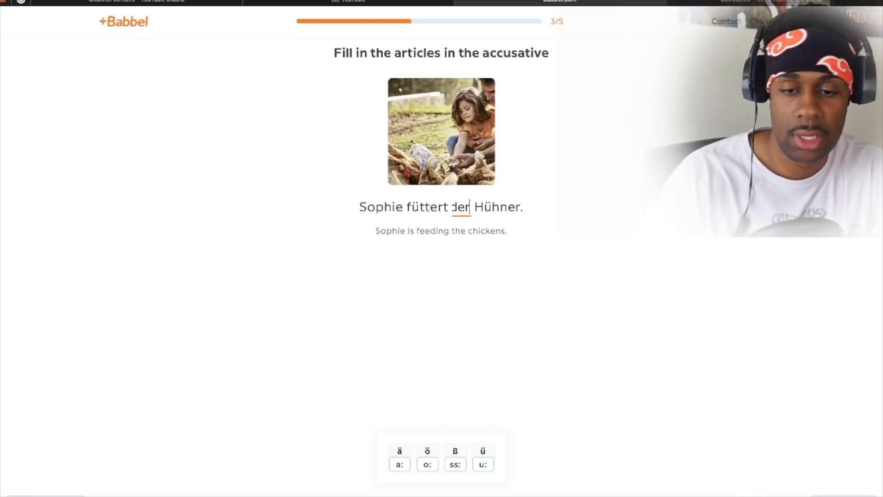
pyautogui.write('die')
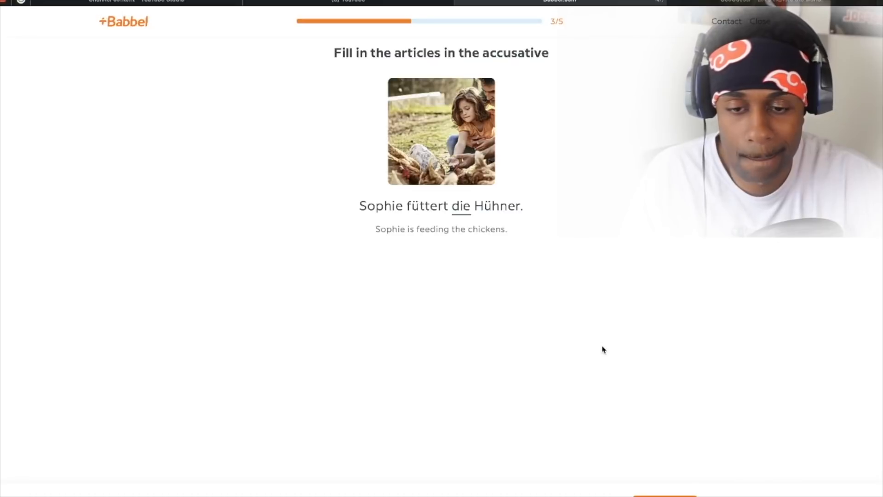
pyautogui.moveTo(472, 262)
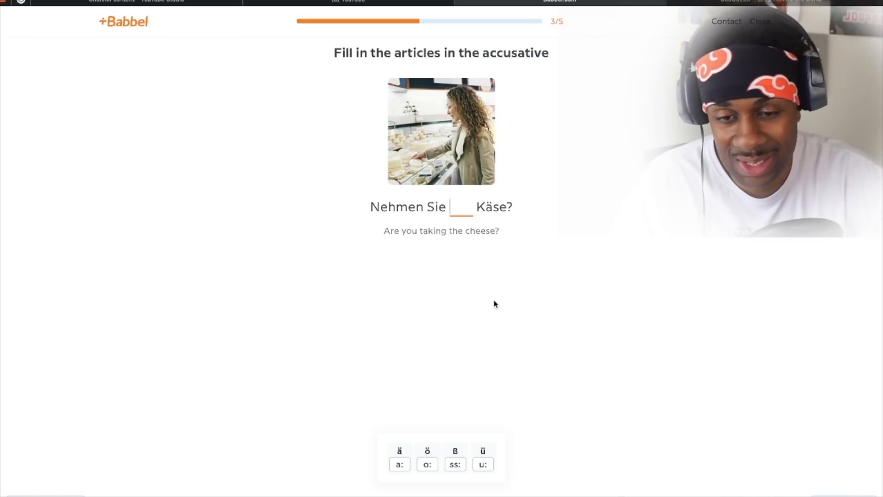
pyautogui.moveTo(455, 239)
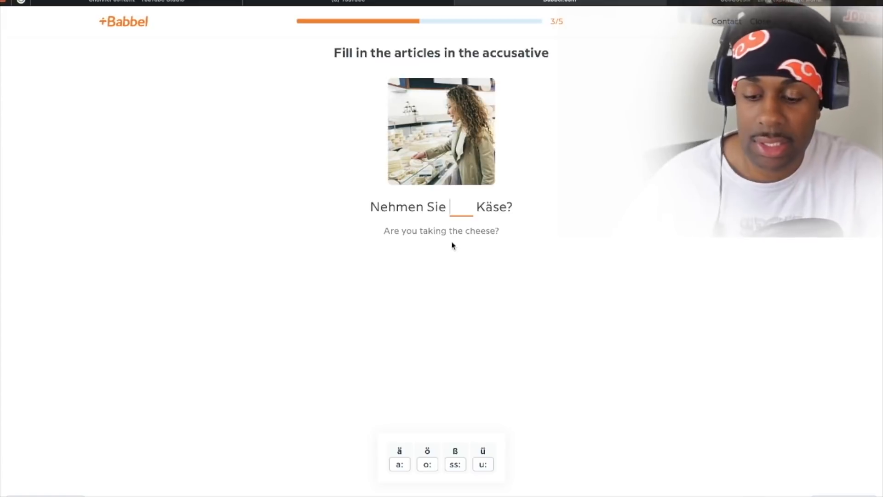
pyautogui.write('die')
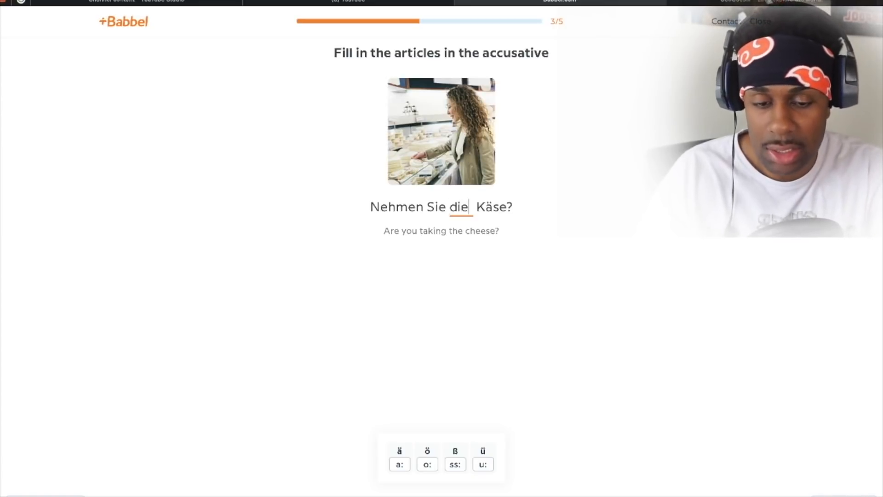
pyautogui.write('as')
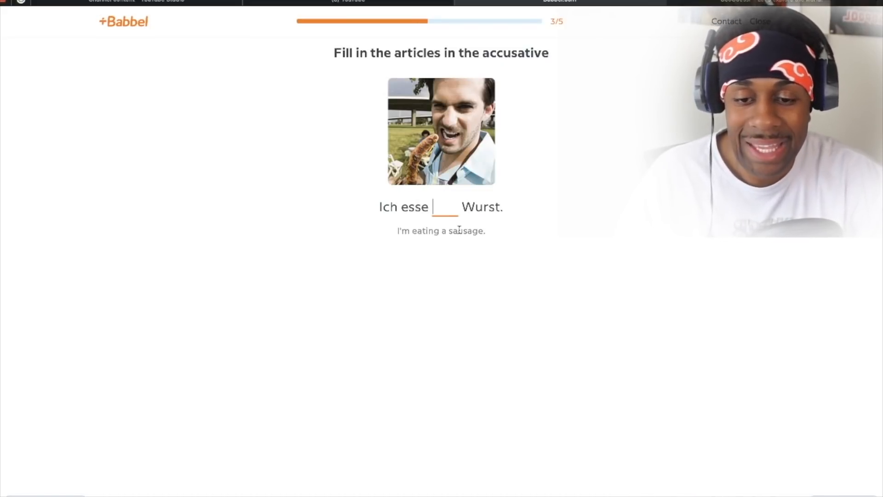
pyautogui.moveTo(479, 268)
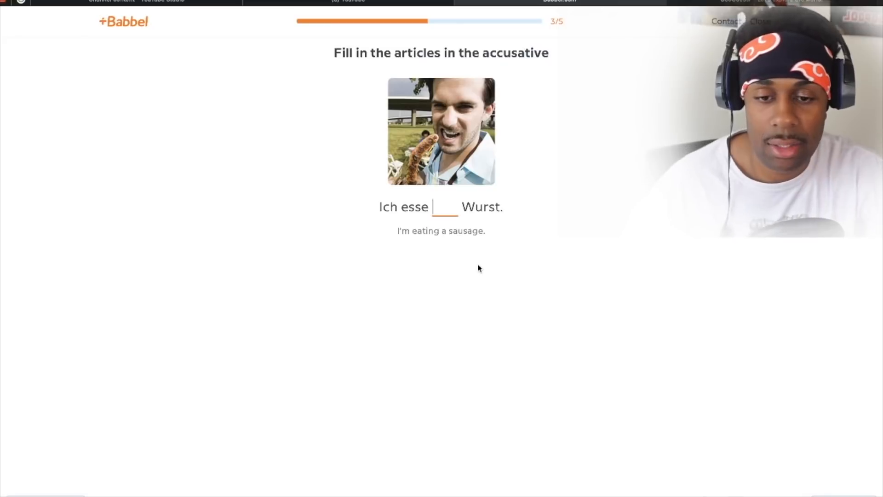
# Fill the Wurst blank with 'eine' and enter 'der' in the Fisch blank.
pyautogui.write('ein')
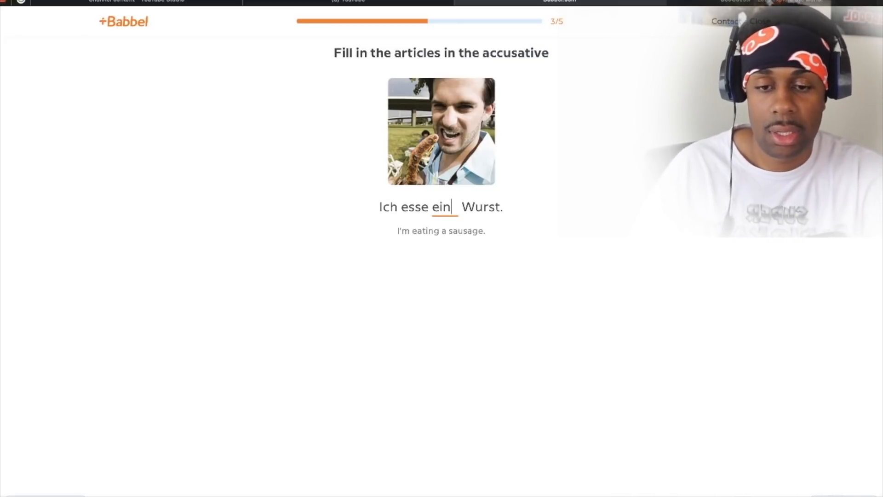
pyautogui.write('e')
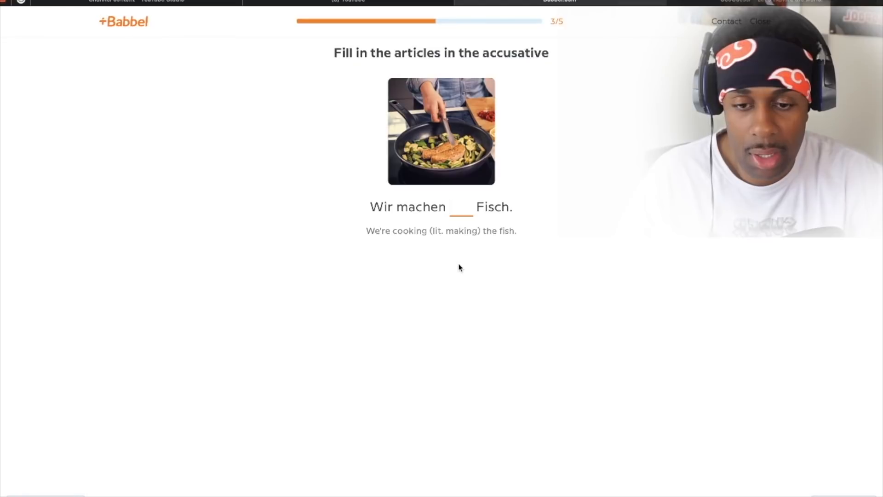
pyautogui.click(460, 207)
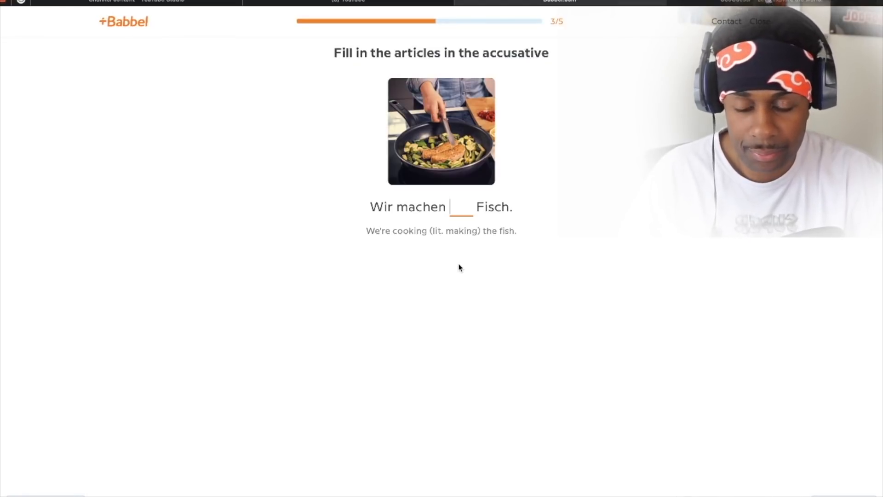
pyautogui.write('der')
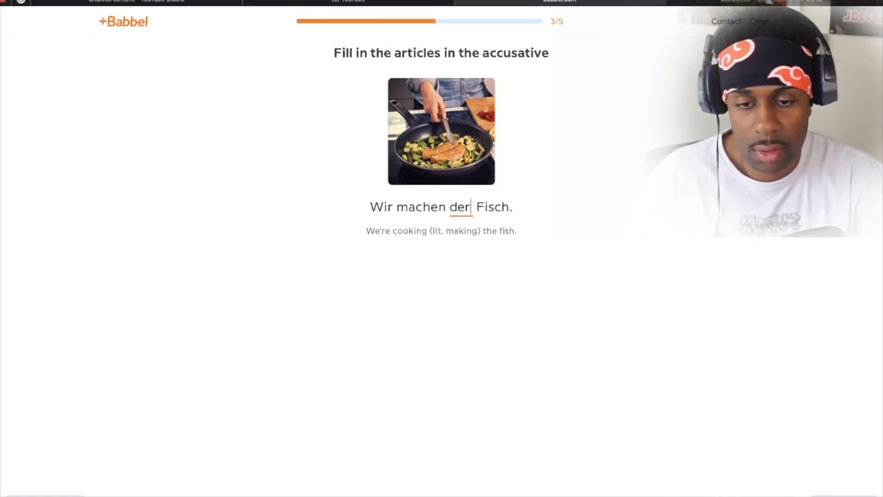
# Rework the Fisch article's ending letter by letter until it reads 'den'.
pyautogui.click(460, 206)
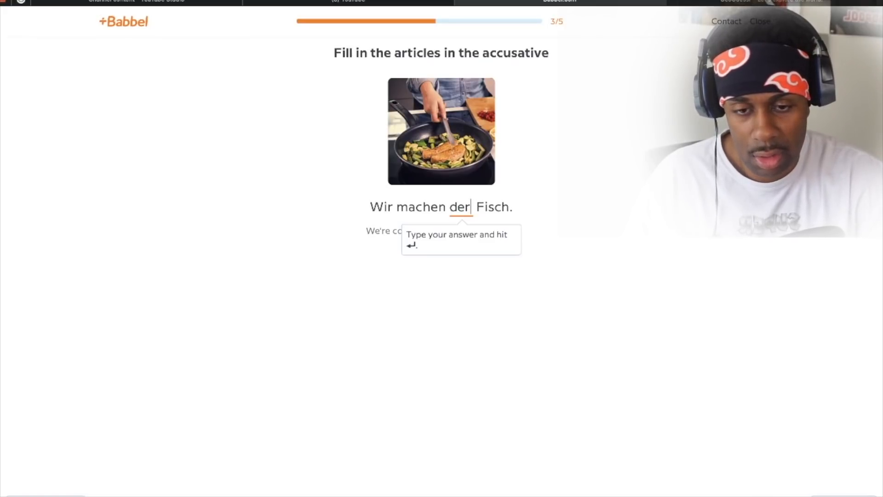
pyautogui.press('Backspace')
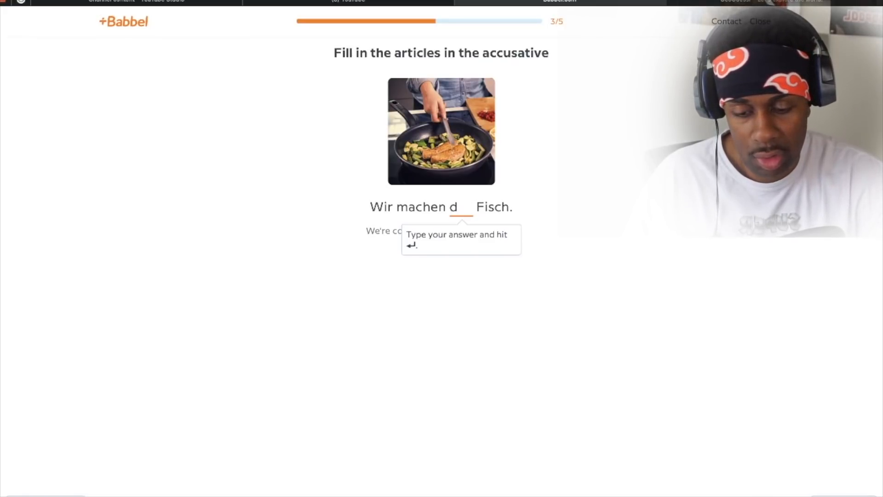
pyautogui.write('a')
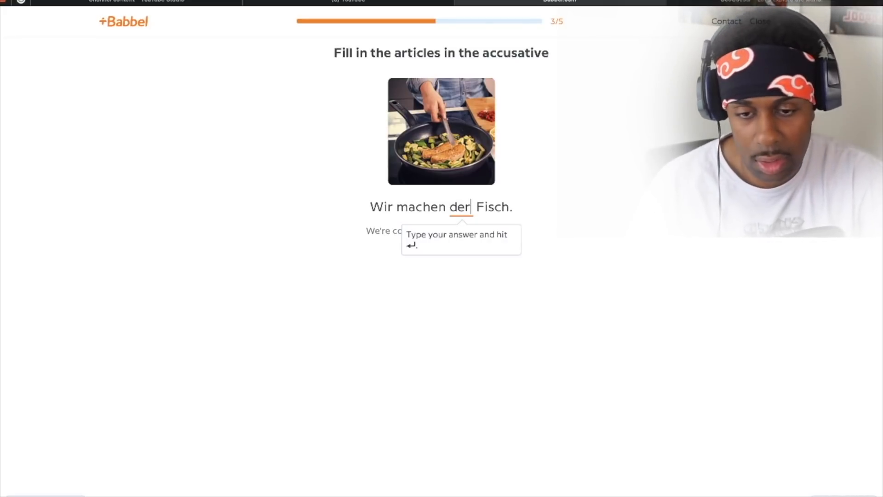
pyautogui.press('Backspace')
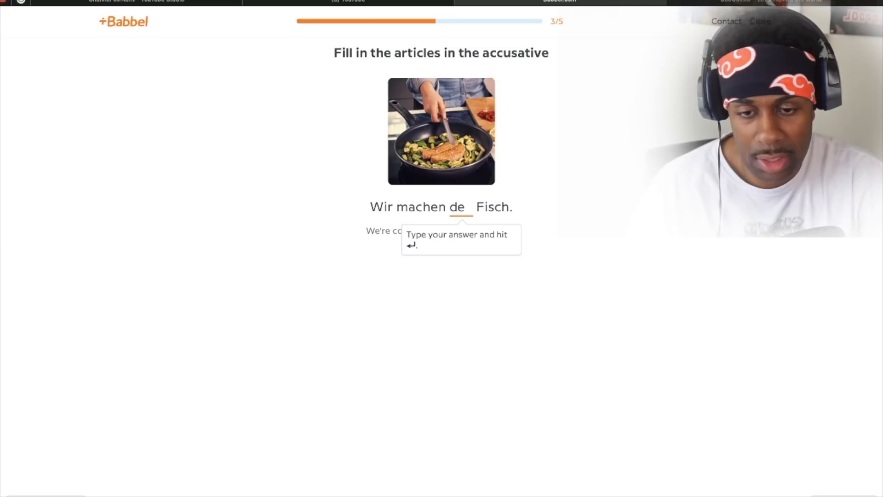
pyautogui.write('i')
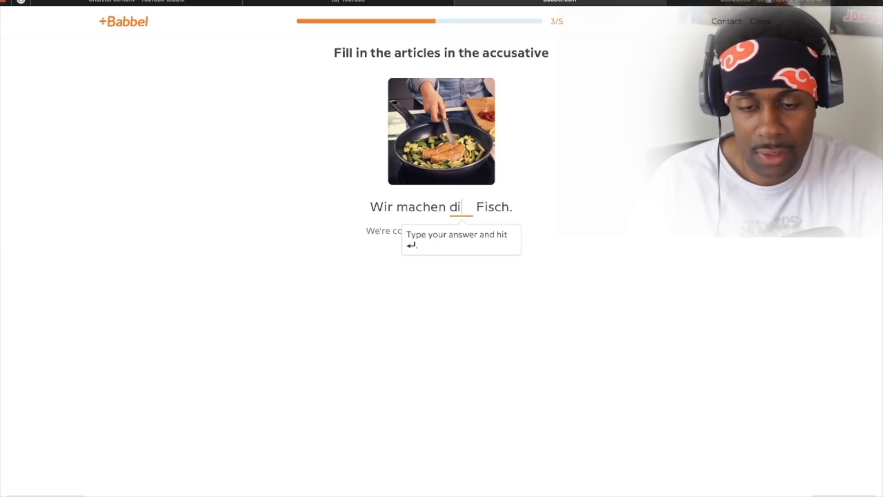
pyautogui.press('Backspace')
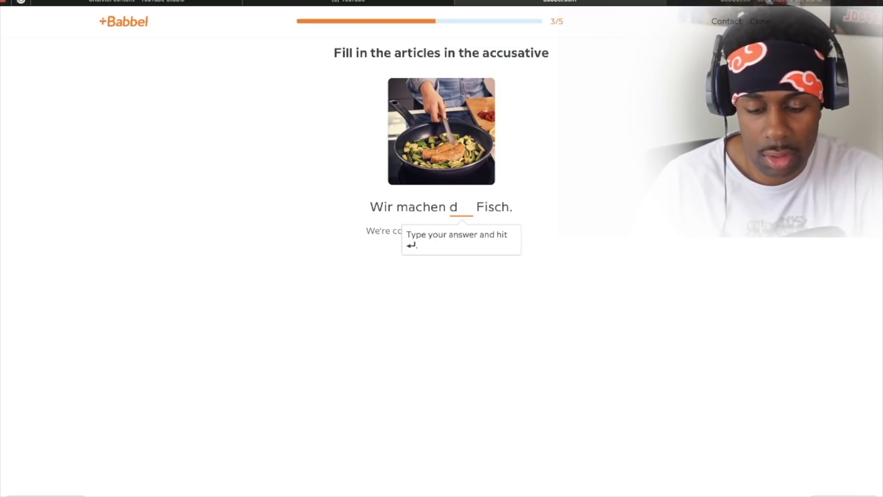
pyautogui.write('en')
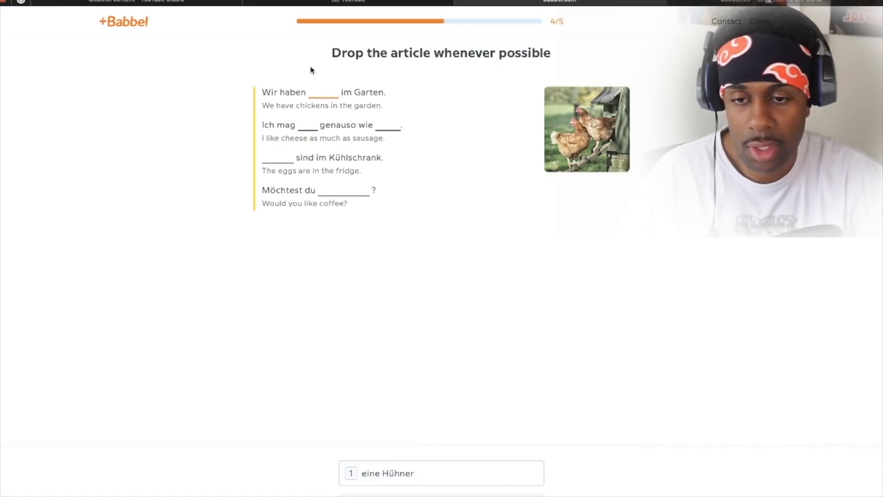
pyautogui.moveTo(489, 74)
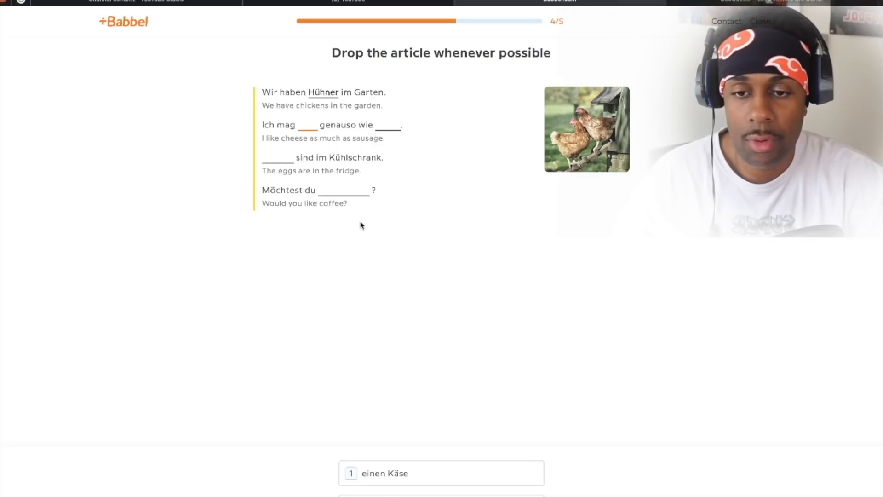
pyautogui.moveTo(307, 135)
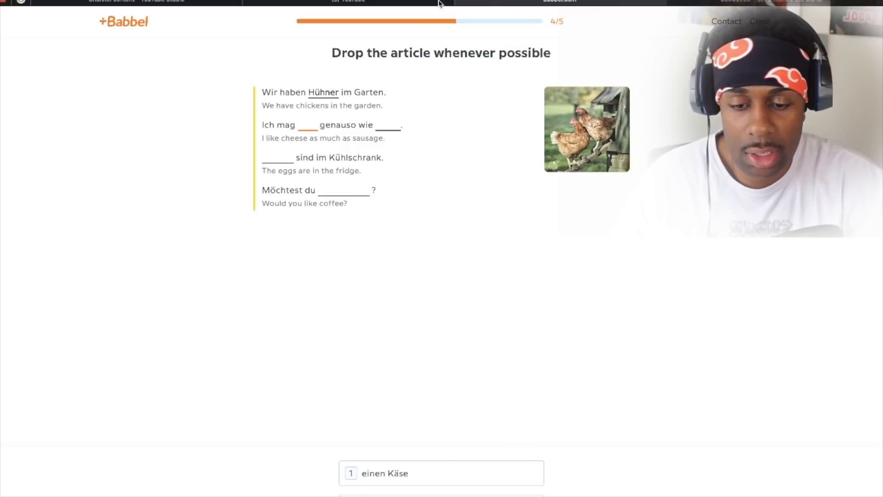
pyautogui.moveTo(297, 151)
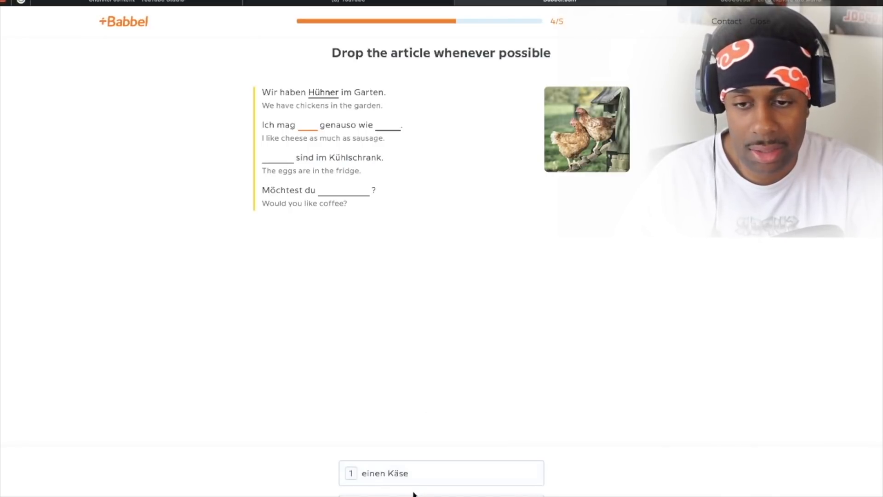
pyautogui.moveTo(400, 153)
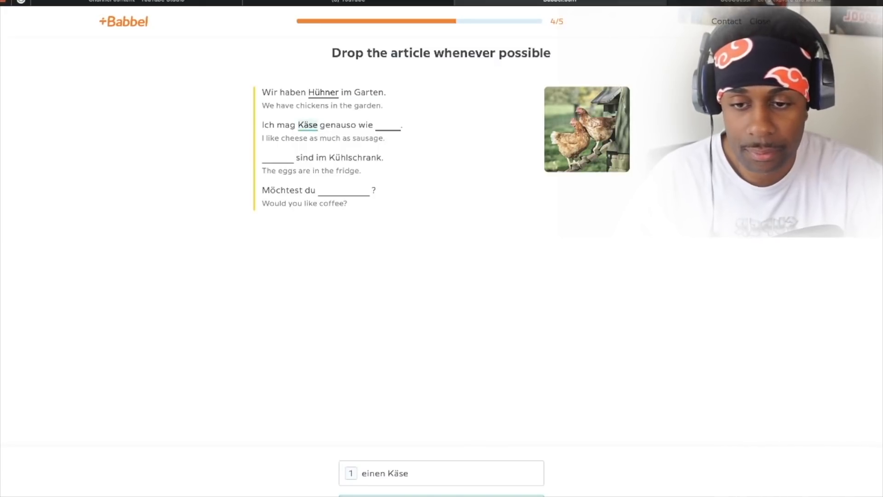
# Complete the Wurst and Eier blanks and continue to the dialogue exercise.
pyautogui.click(388, 125)
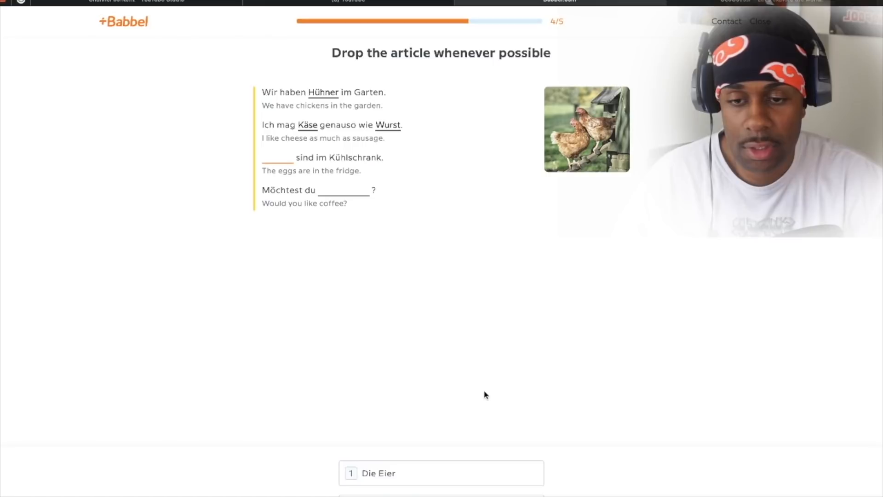
pyautogui.moveTo(375, 184)
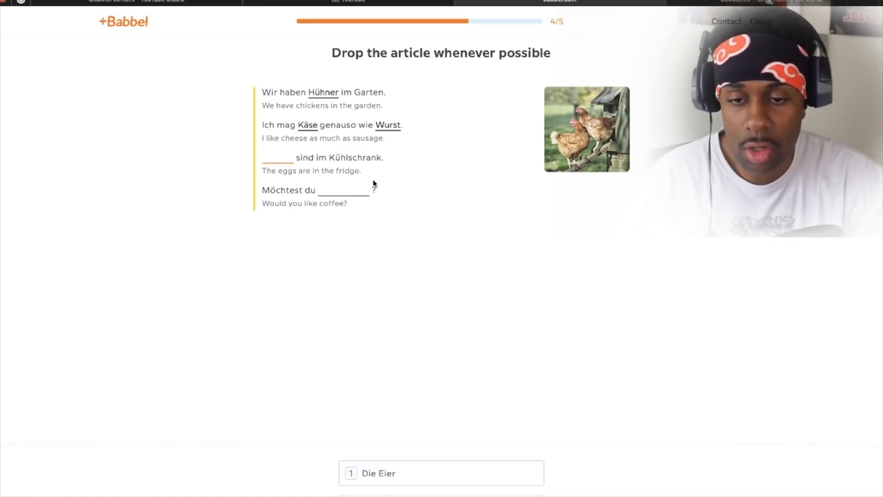
pyautogui.moveTo(363, 260)
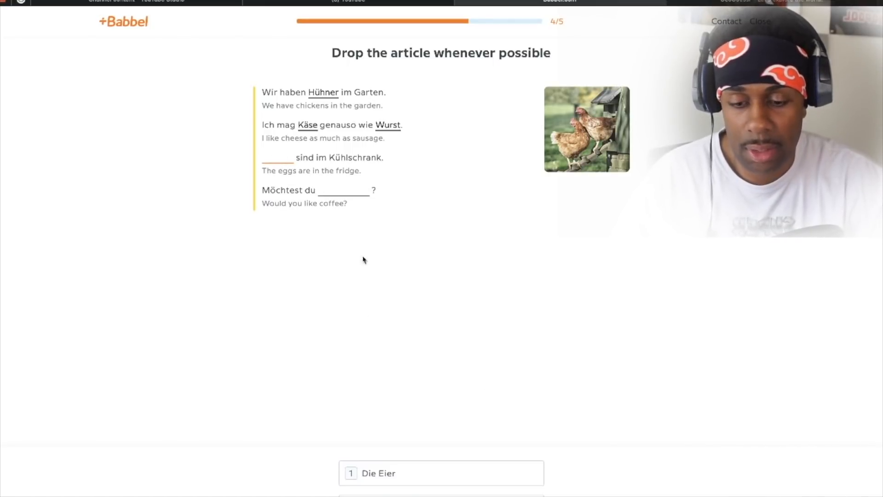
pyautogui.moveTo(423, 269)
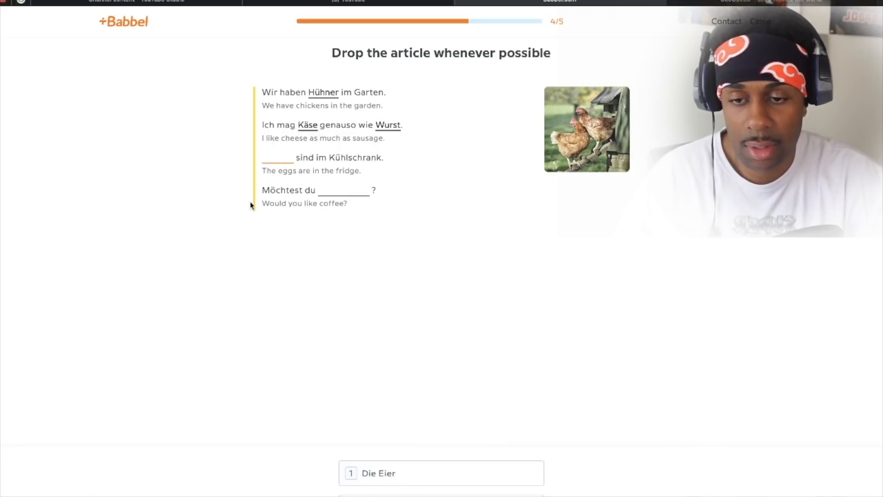
pyautogui.moveTo(486, 363)
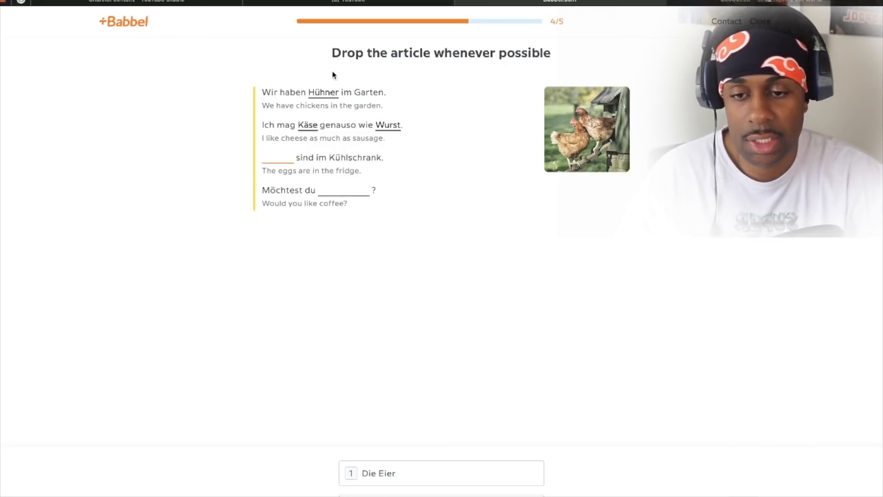
pyautogui.moveTo(473, 239)
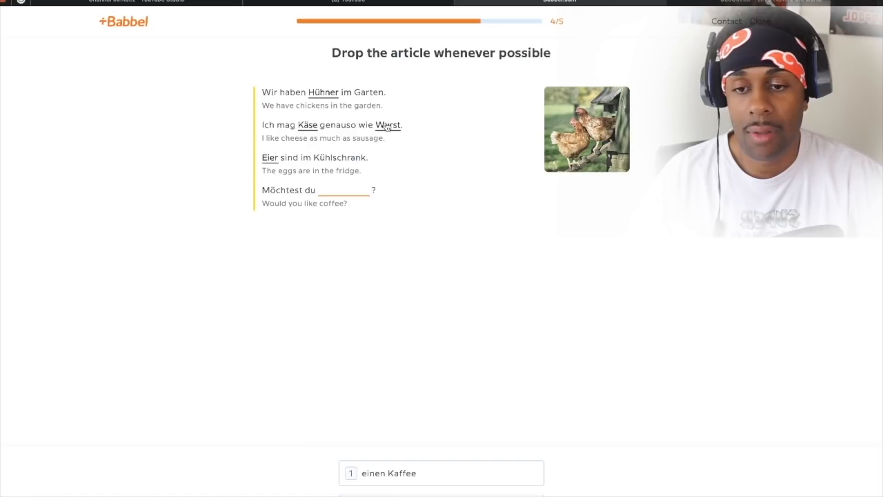
pyautogui.moveTo(411, 102)
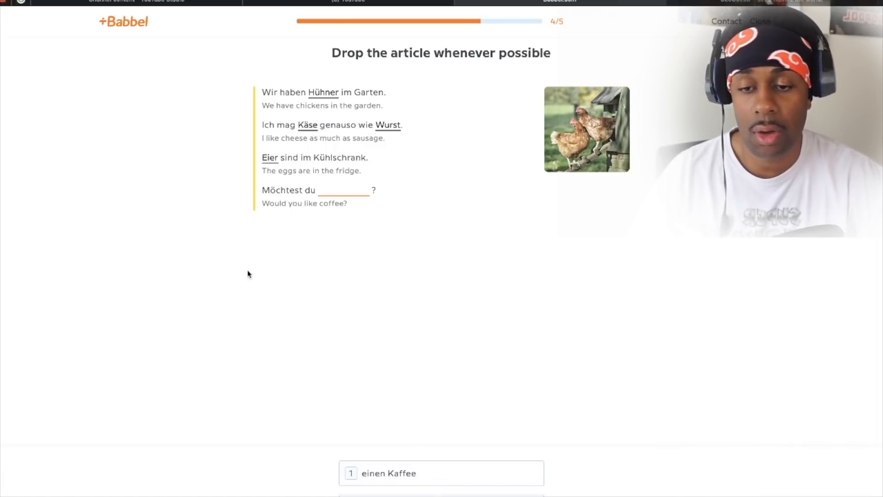
pyautogui.click(440, 473)
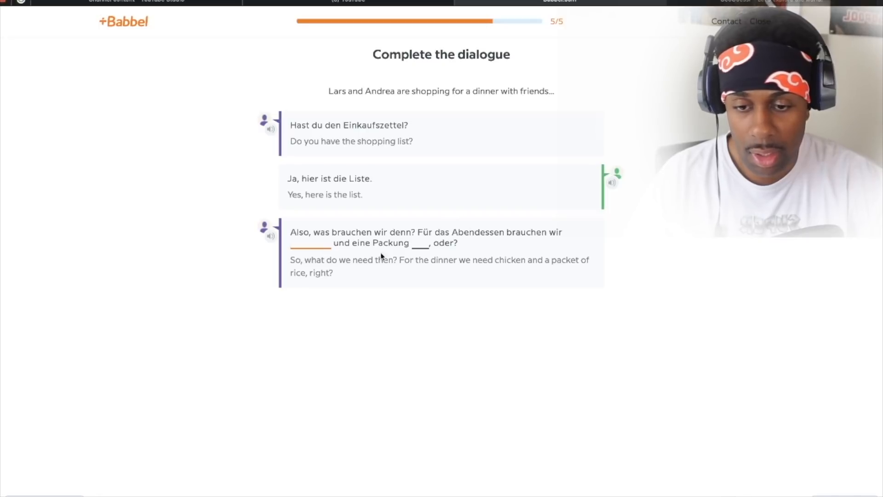
pyautogui.moveTo(340, 292)
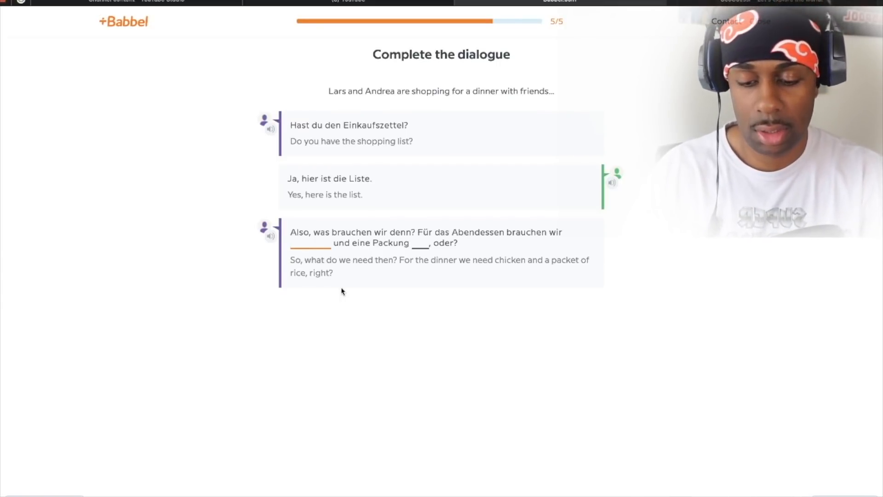
# Enter 'Hähnchen' in the shopping dialogue's first blank, retrying the umlaut letters.
pyautogui.write('hä')
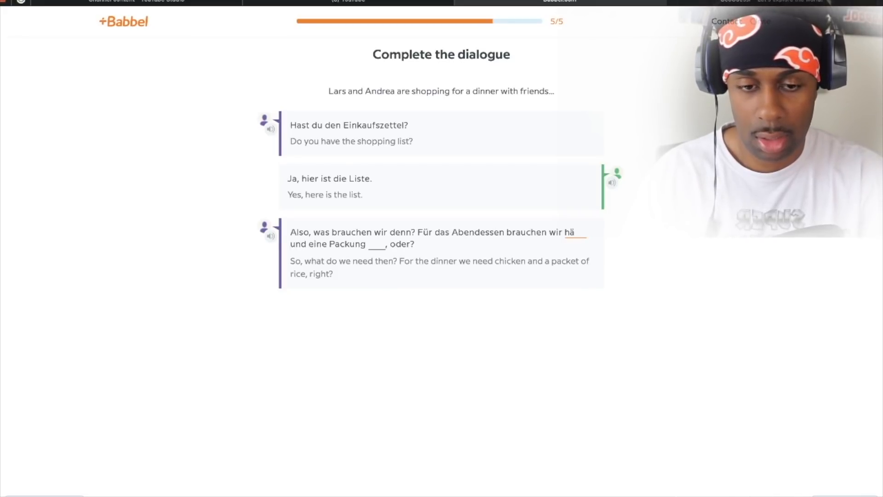
pyautogui.write('hn')
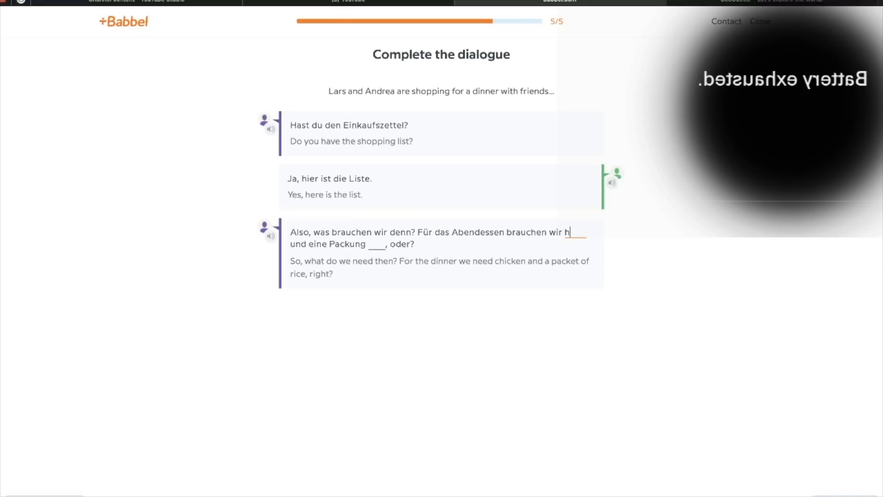
pyautogui.write('ü')
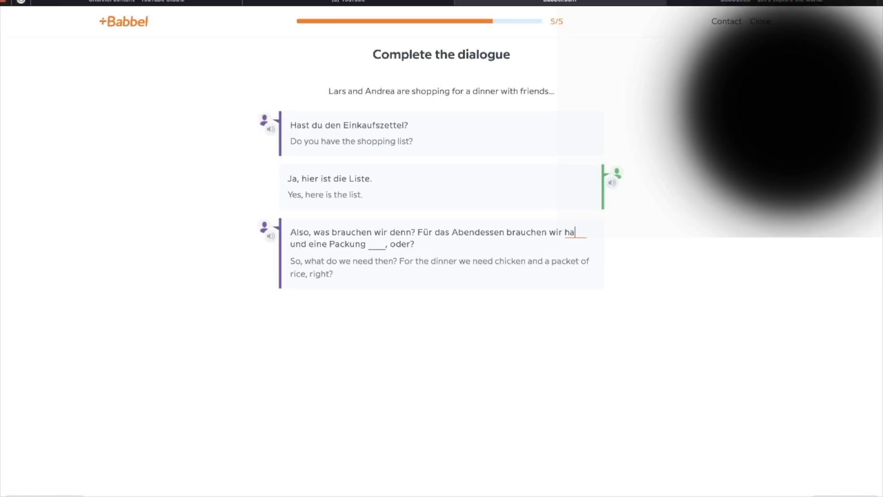
pyautogui.write('ä')
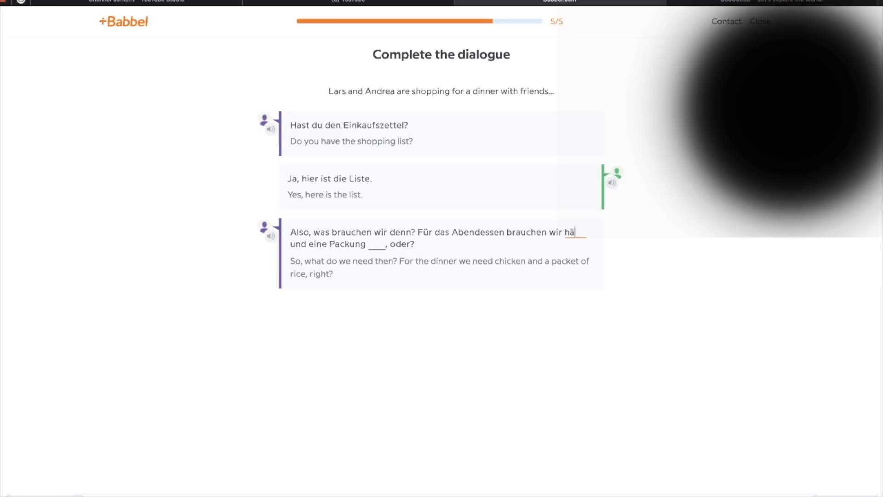
pyautogui.write('nchen')
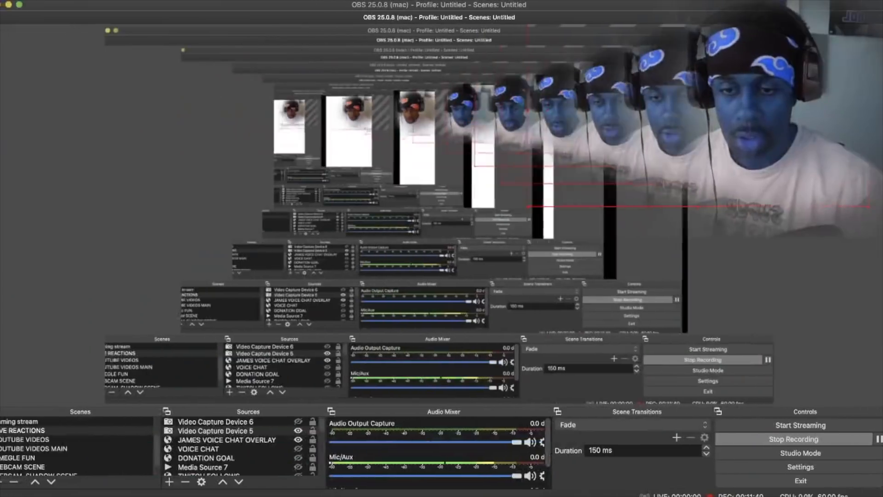
# Check the OBS Studio scenes, sources and audio mixer while the recording keeps running.
pyautogui.click(22, 429)
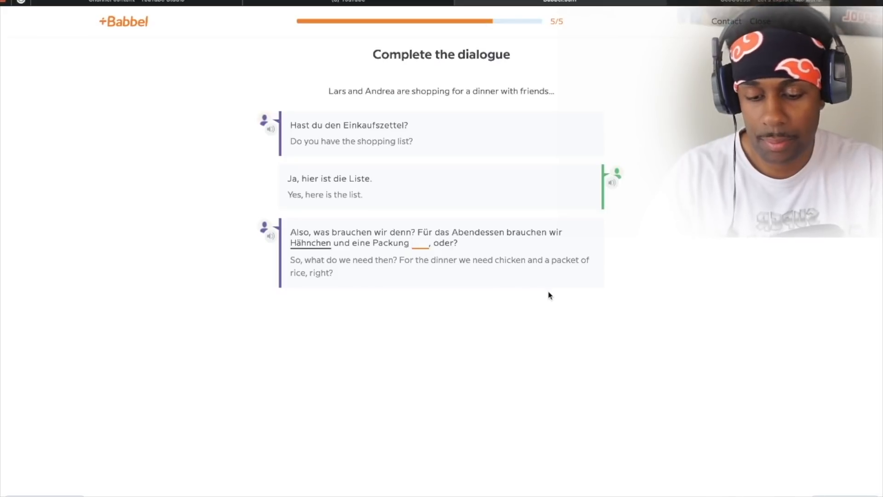
# Answer Reis and Fleisch in the dialogue blanks and listen to the meat-counter line.
pyautogui.write('Reis')
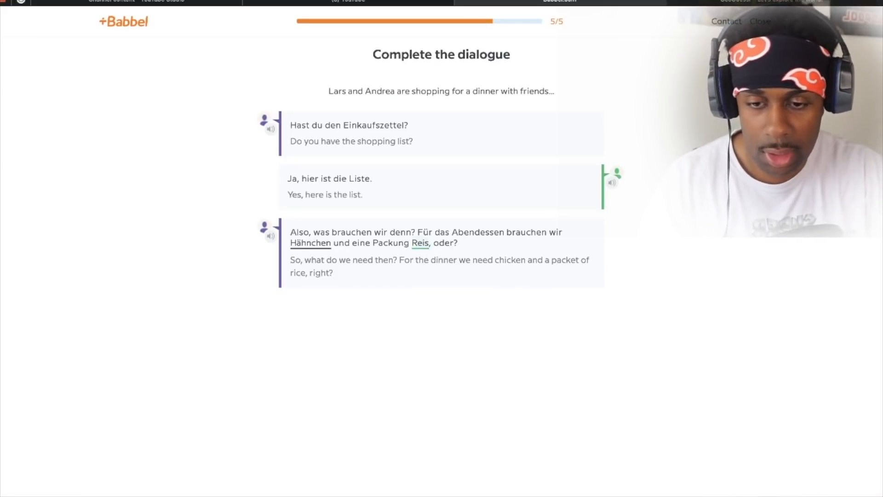
pyautogui.click(270, 235)
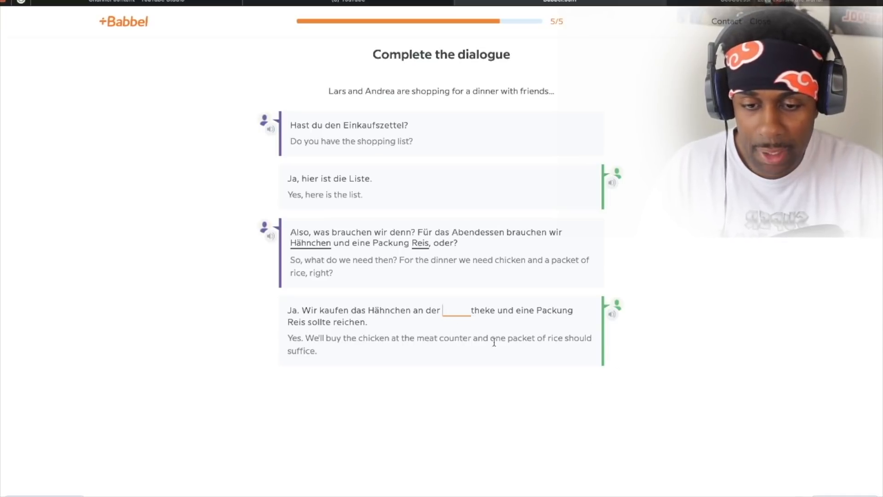
pyautogui.write('fl')
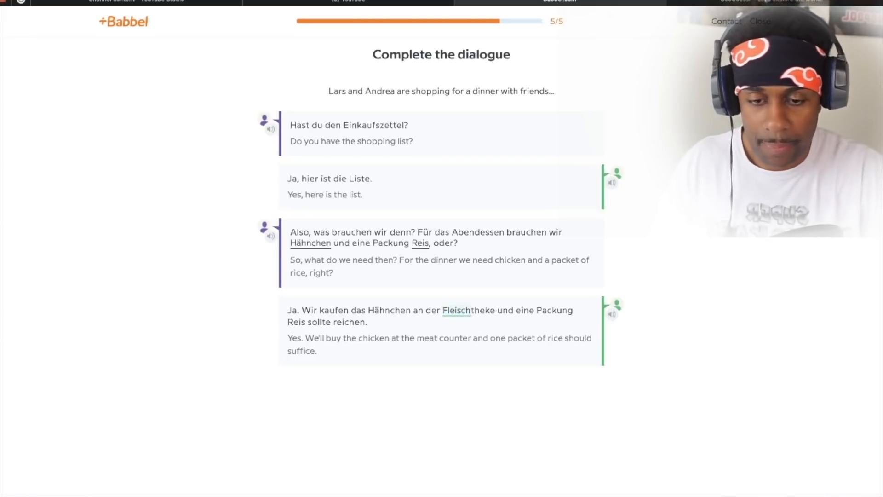
pyautogui.click(612, 314)
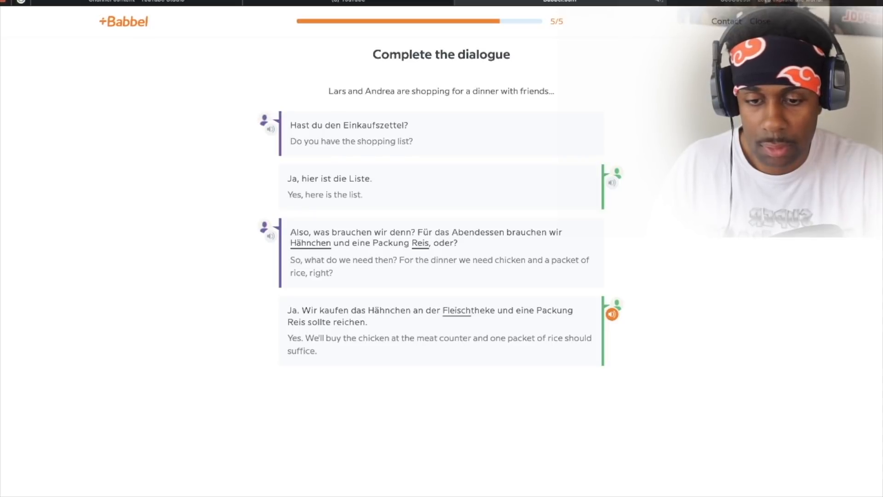
pyautogui.click(612, 314)
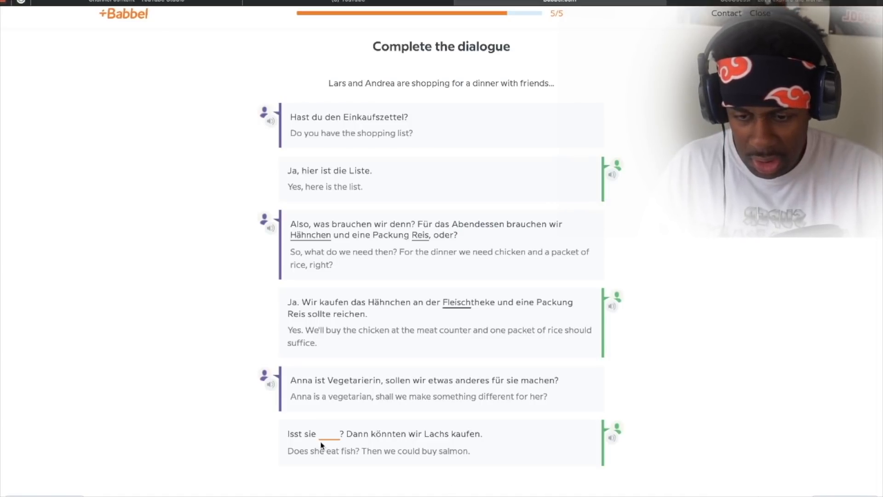
pyautogui.moveTo(359, 466)
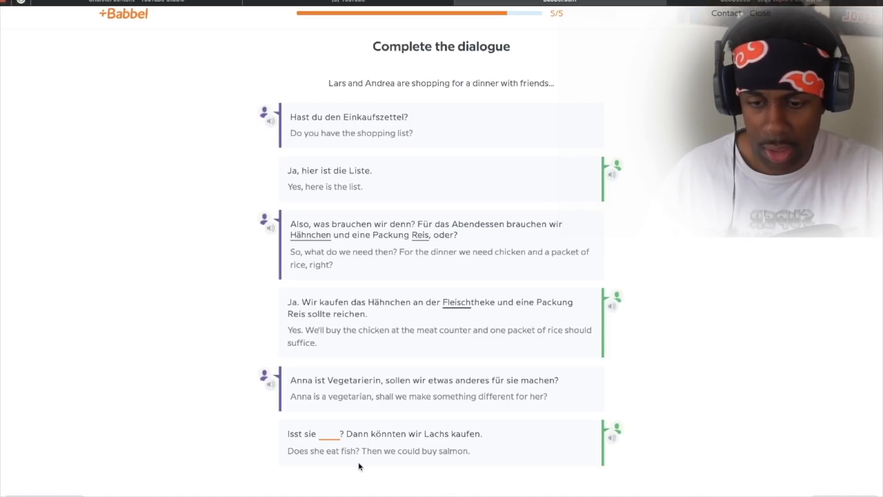
# Answer Fisch in the next blank and reveal the following dialogue line.
pyautogui.write('fisch')
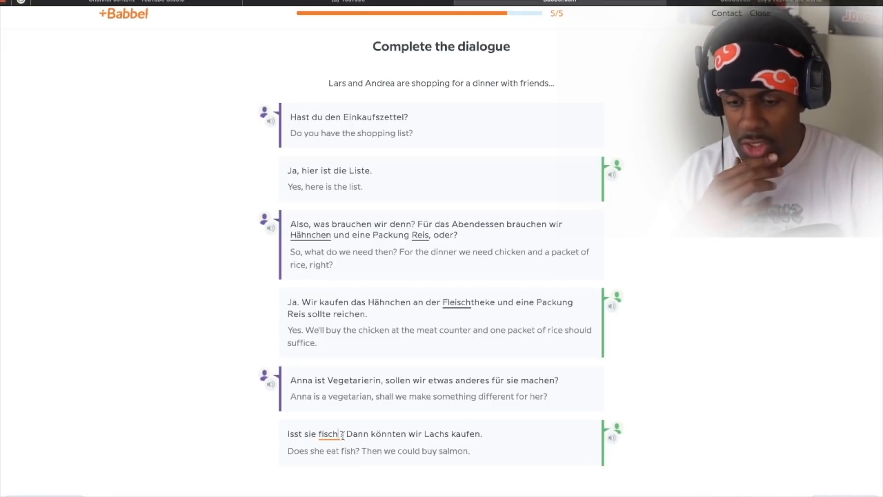
pyautogui.moveTo(404, 463)
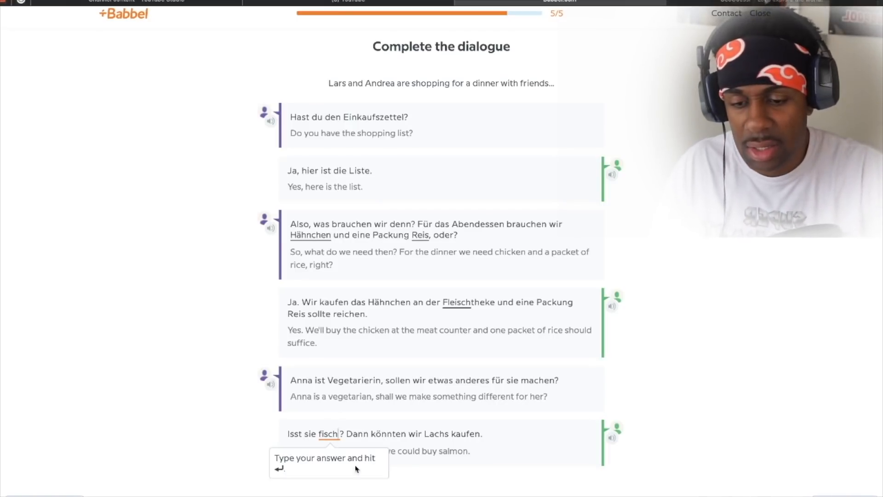
pyautogui.moveTo(318, 443)
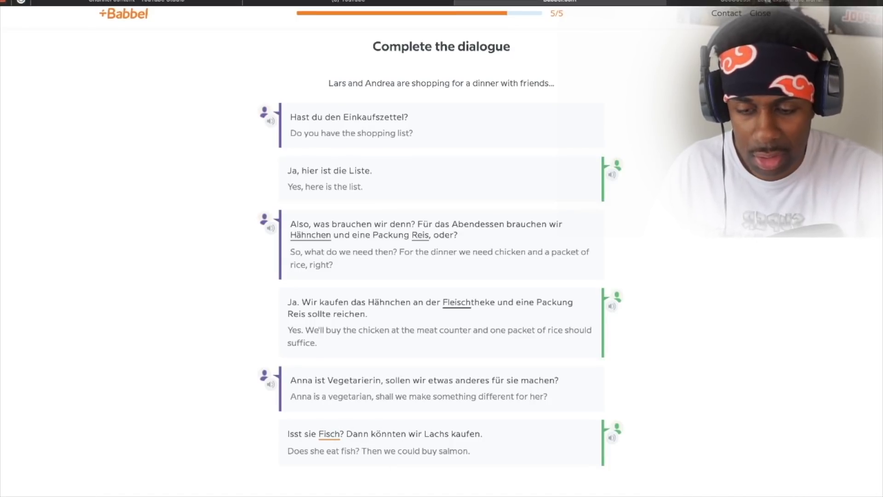
pyautogui.click(612, 437)
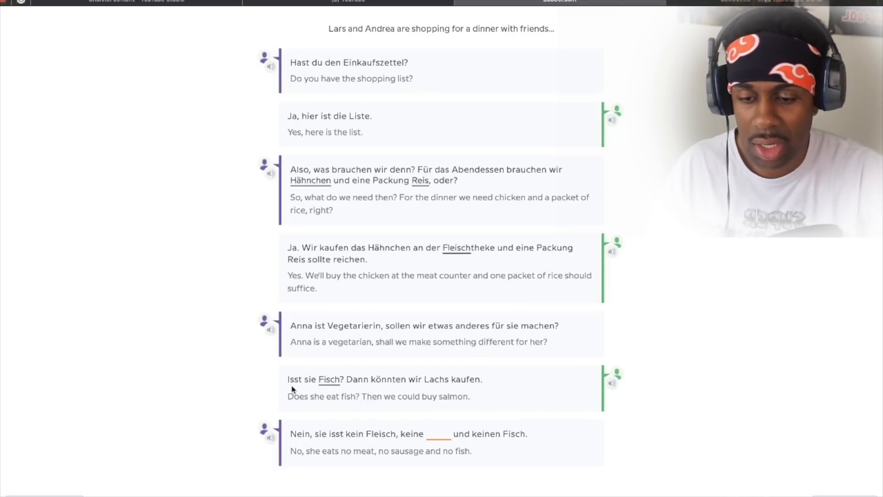
pyautogui.moveTo(359, 406)
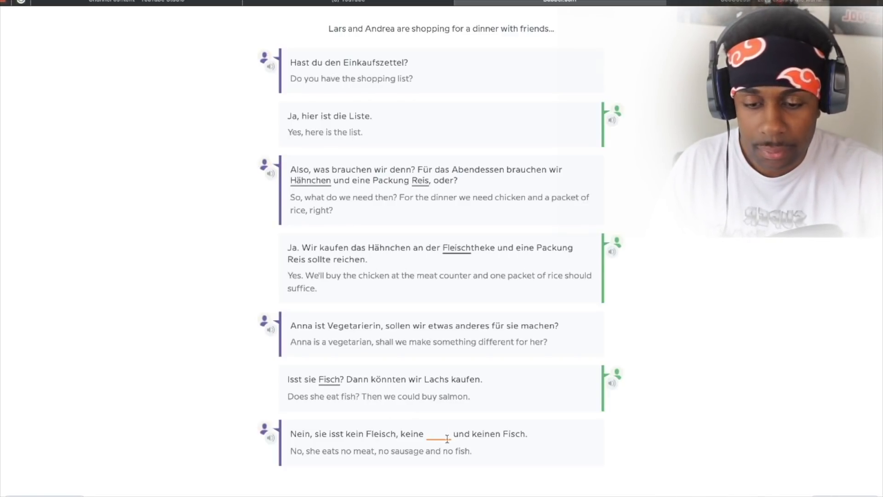
pyautogui.moveTo(513, 455)
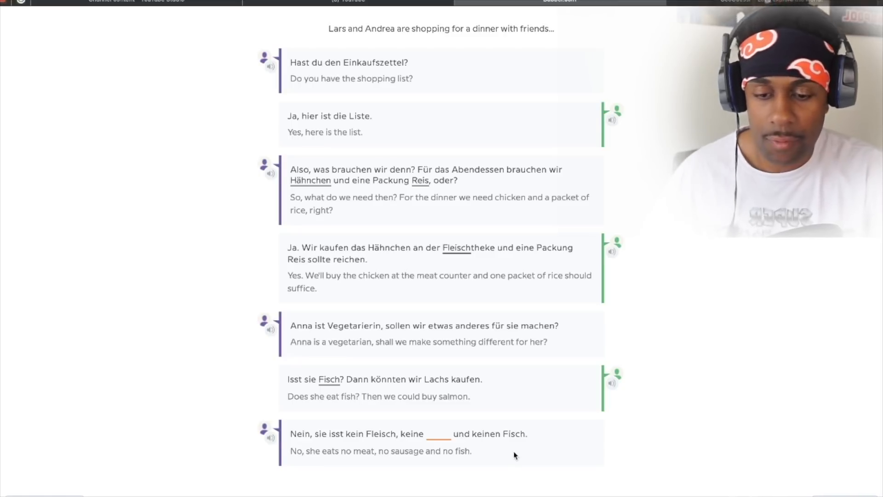
# Answer Wurst in the blank after 'keine' and listen to the completed no-sausage line.
pyautogui.write('W')
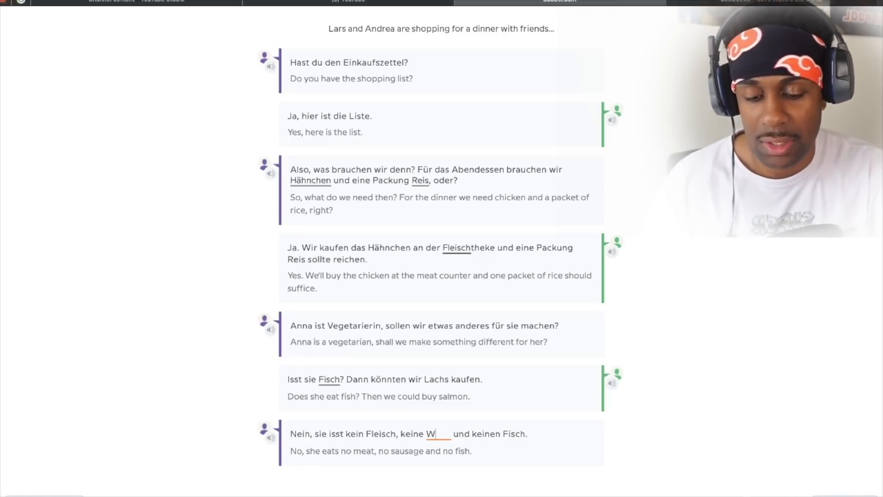
pyautogui.write('urst')
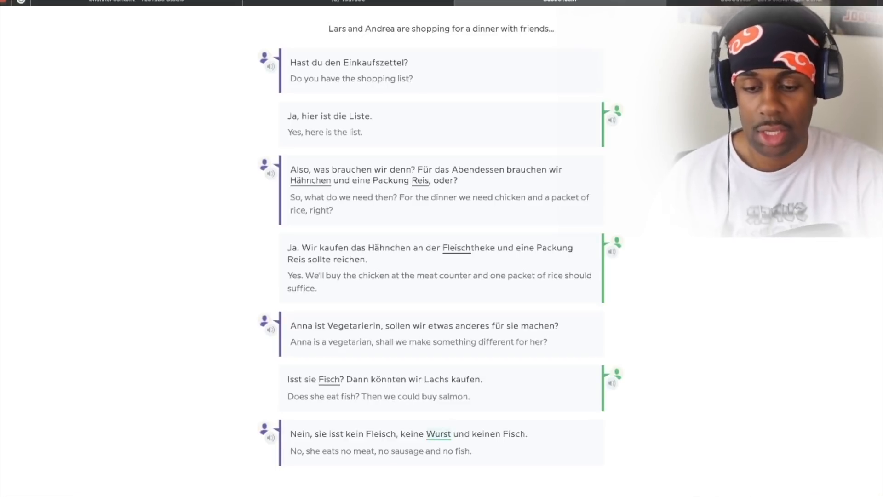
pyautogui.click(271, 438)
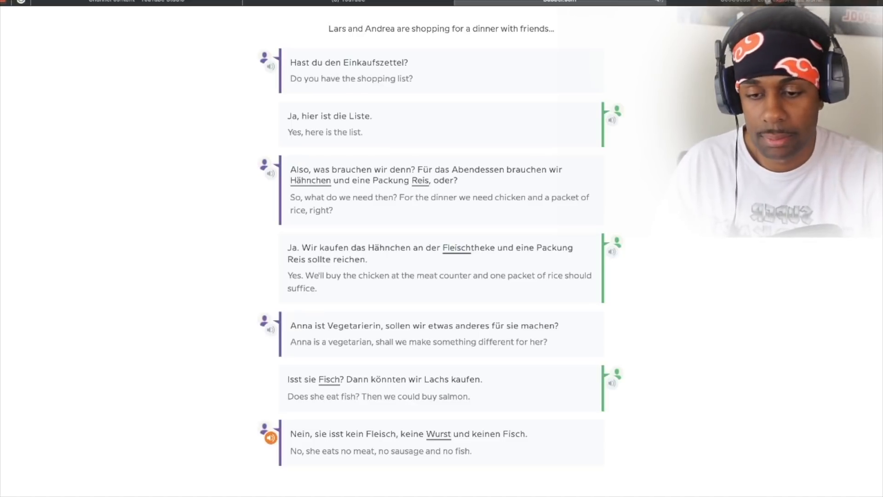
pyautogui.scroll(-3)
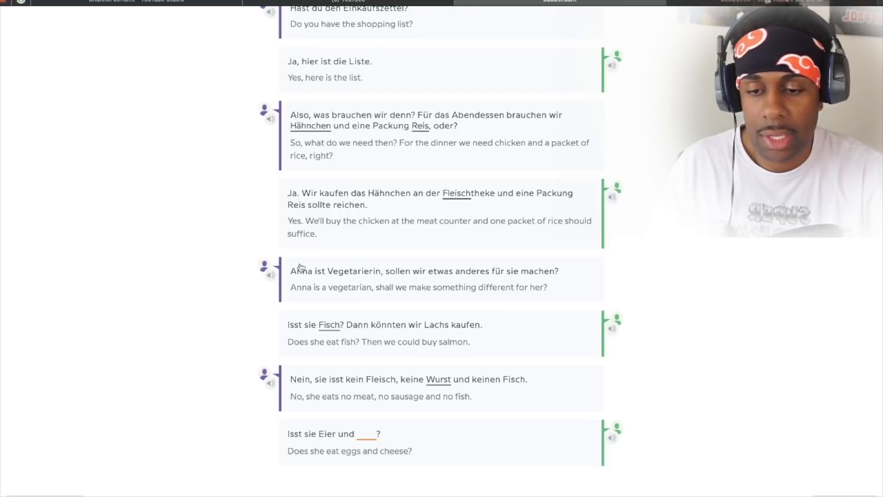
pyautogui.moveTo(467, 303)
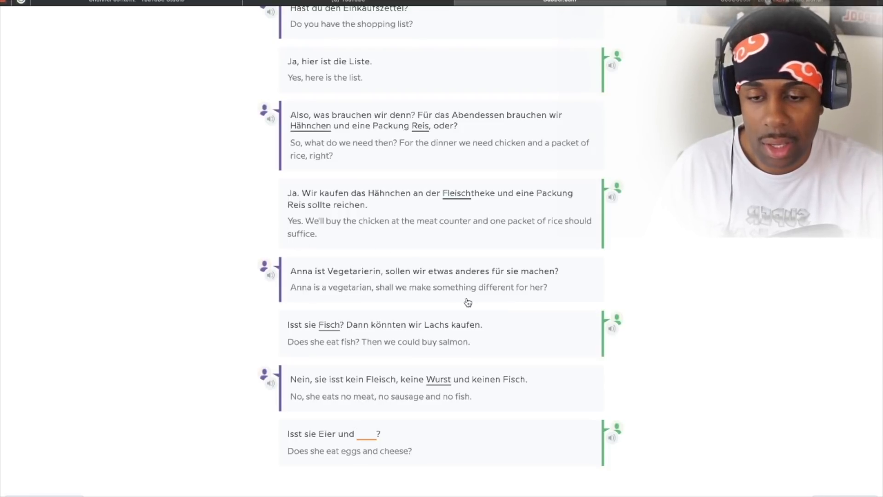
# Replay Anna's vegetarian line twice and answer Käse after 'Eier und'.
pyautogui.click(271, 275)
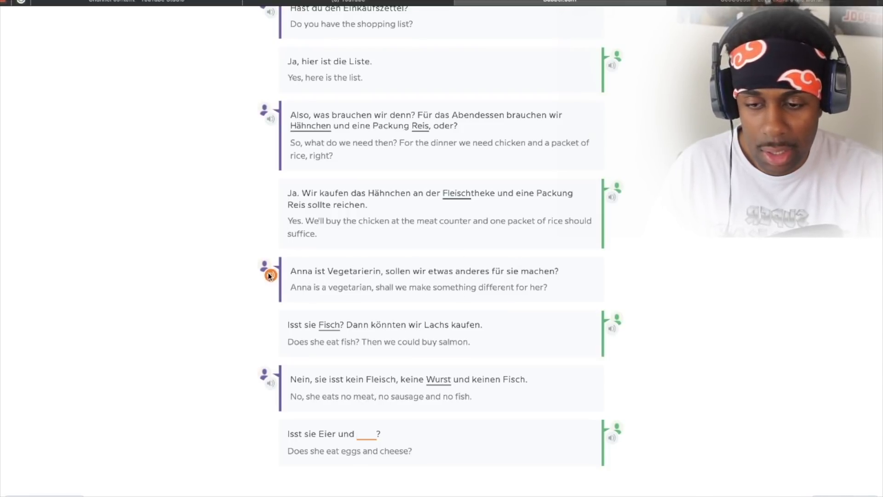
pyautogui.click(270, 276)
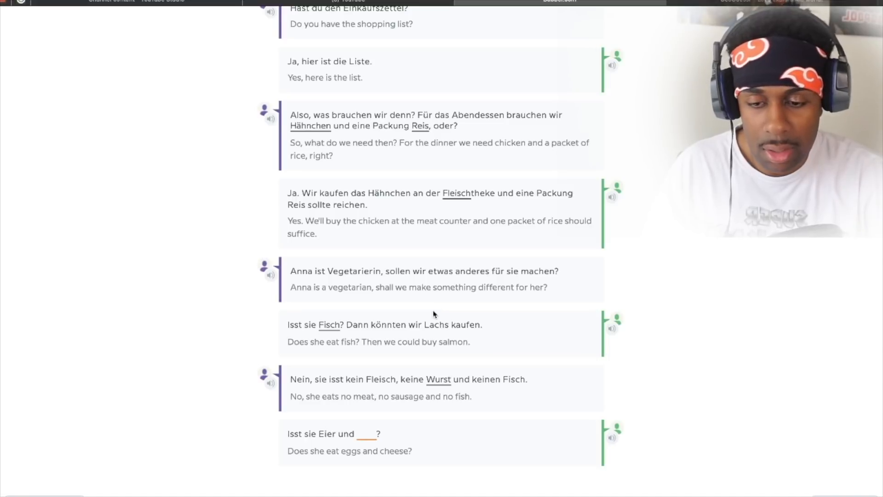
pyautogui.moveTo(395, 436)
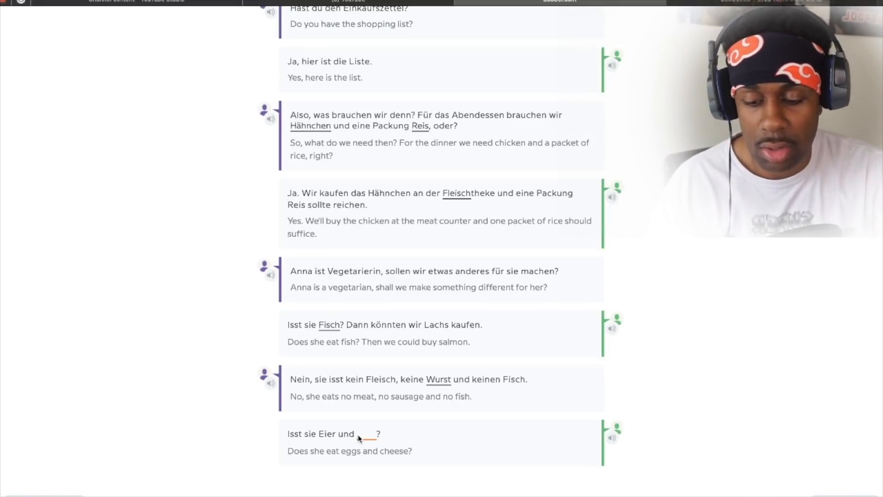
pyautogui.write('k')
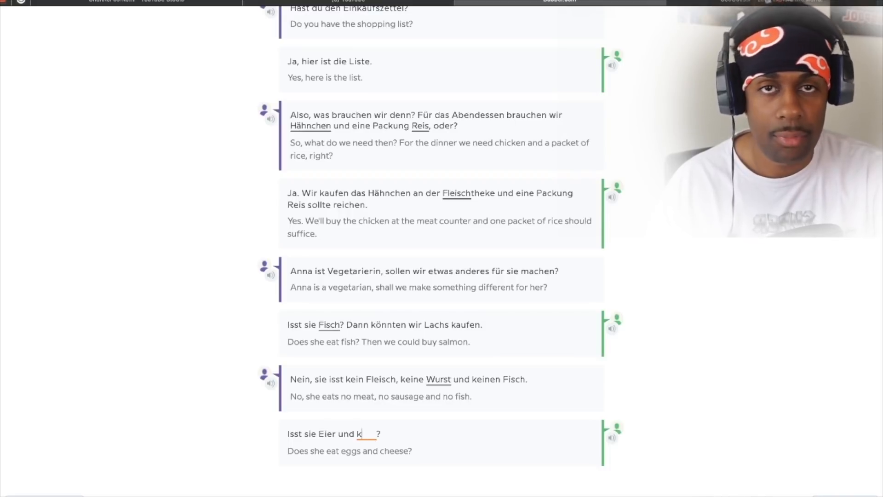
pyautogui.write('a')
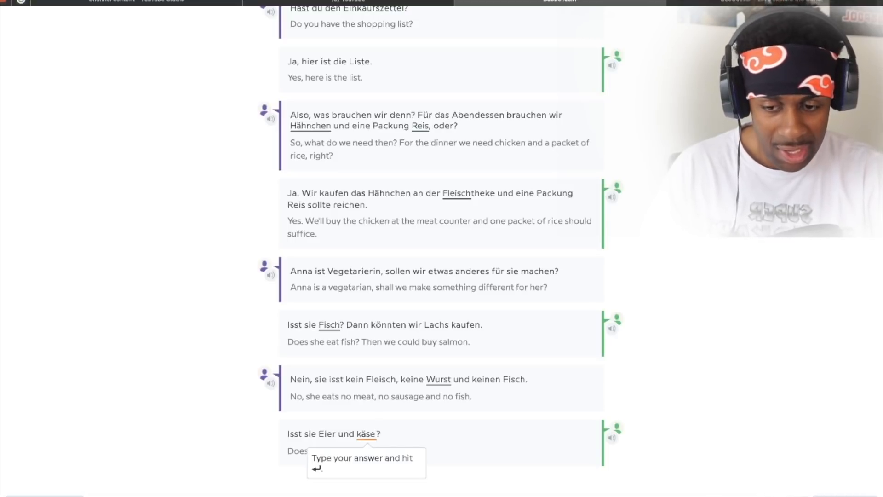
pyautogui.moveTo(432, 442)
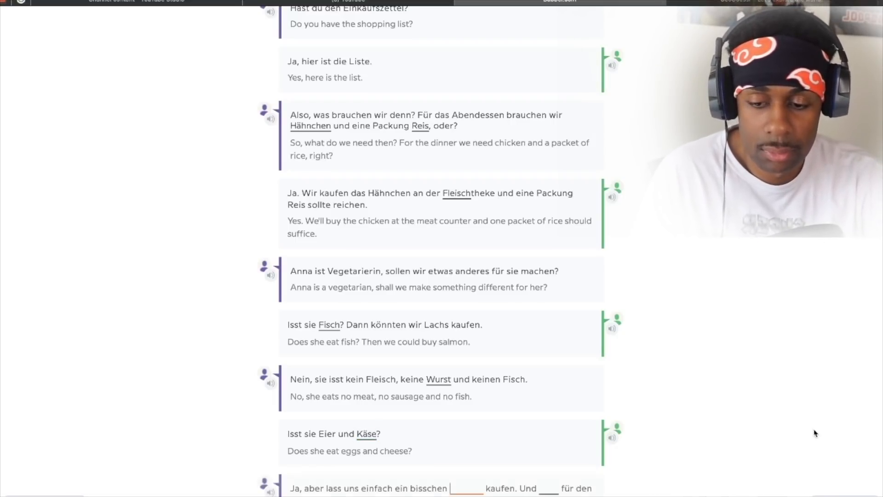
pyautogui.scroll(-3)
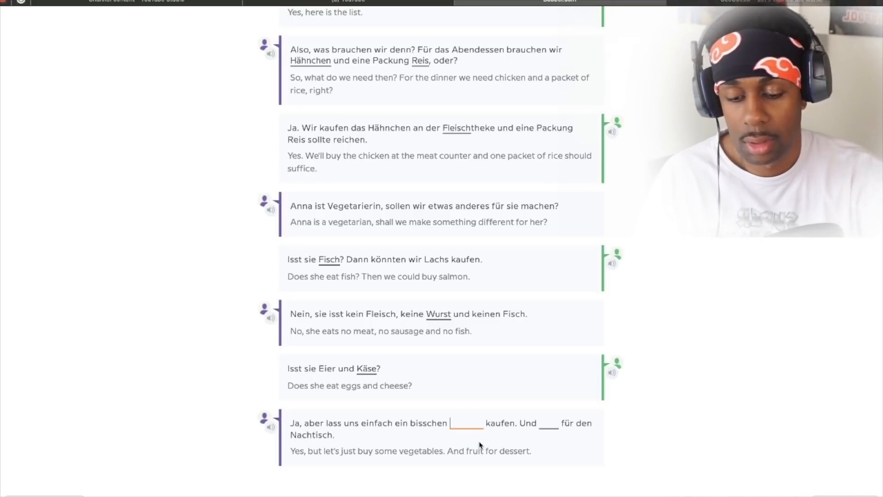
# Answer Gemüse and Obst in the vegetables and fruit blanks.
pyautogui.write('Gem')
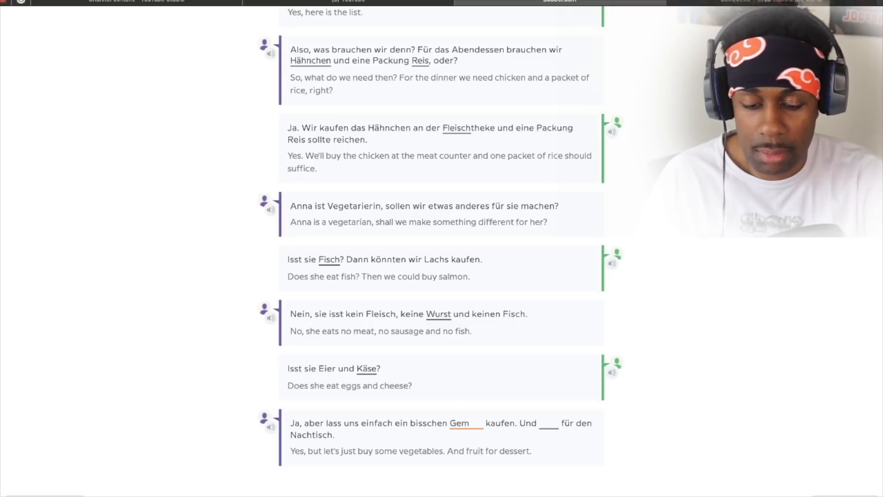
pyautogui.write('u')
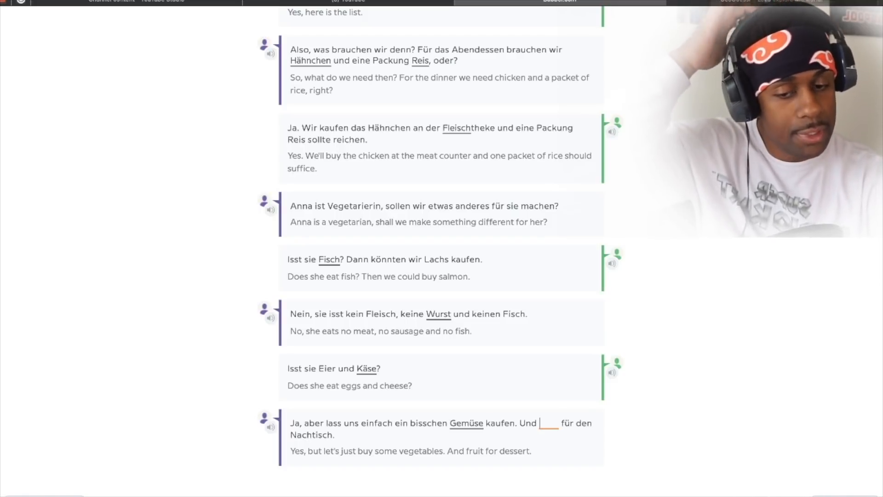
pyautogui.write('o')
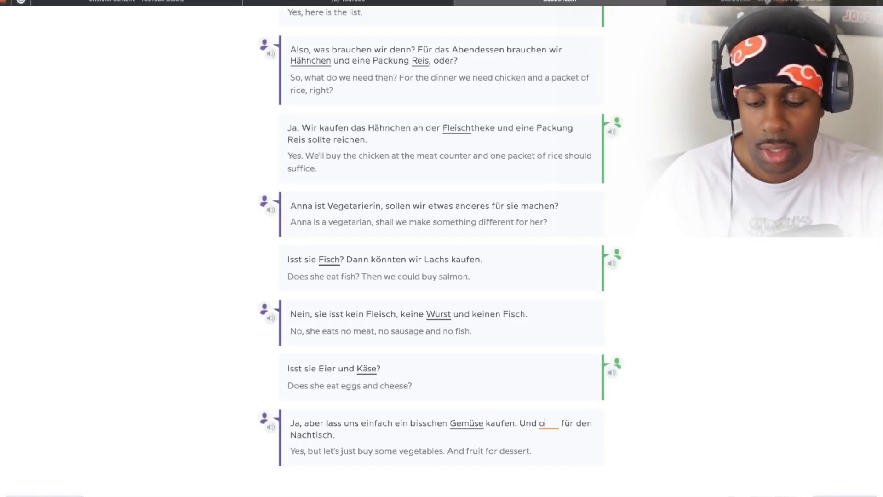
pyautogui.write('bst')
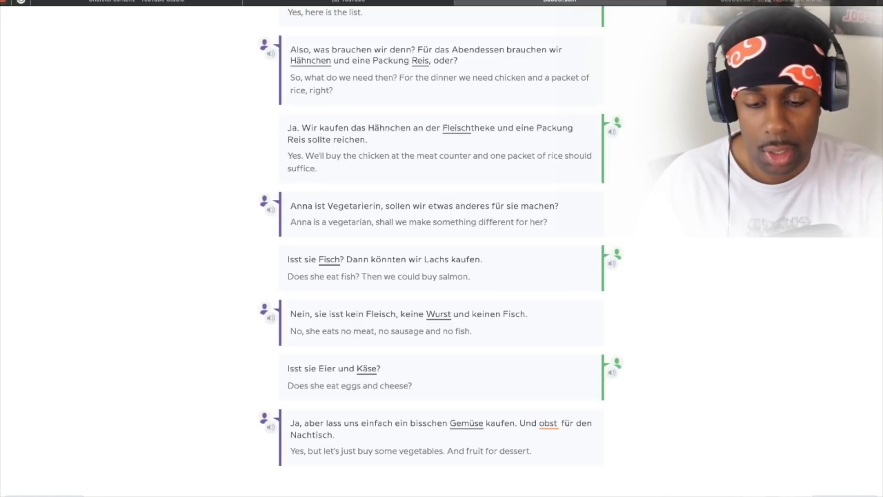
pyautogui.click(270, 428)
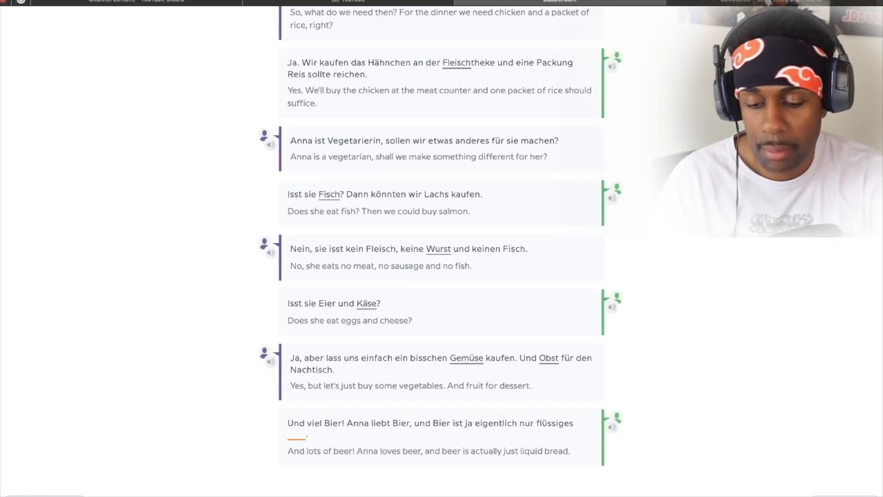
# Answer Brot to finish the dialogue at 25/27 and begin correcting the two mistakes.
pyautogui.write('Brot')
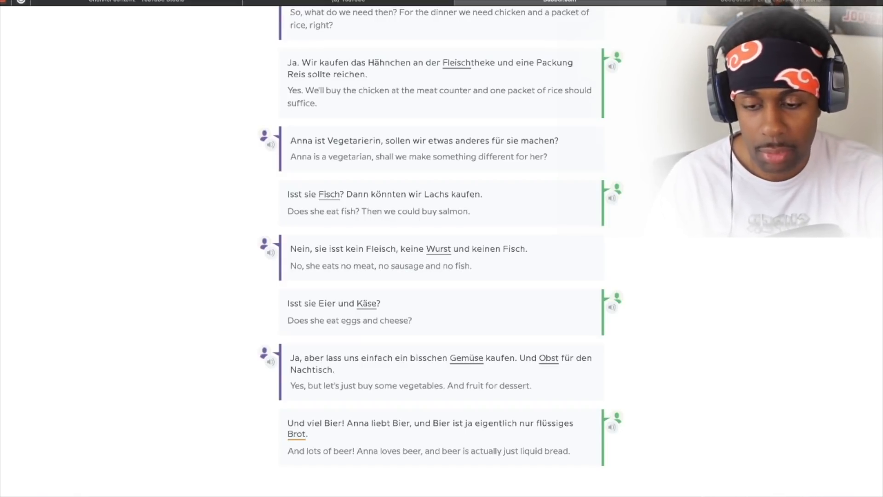
pyautogui.click(612, 426)
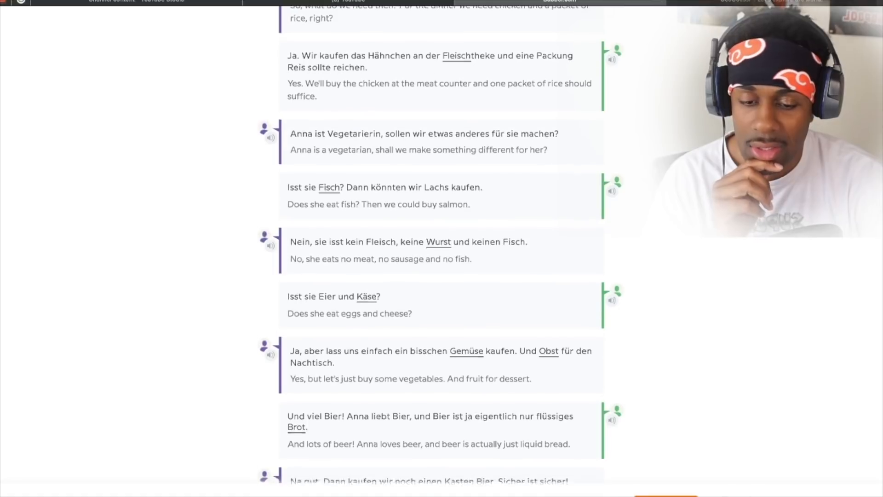
pyautogui.scroll(-3)
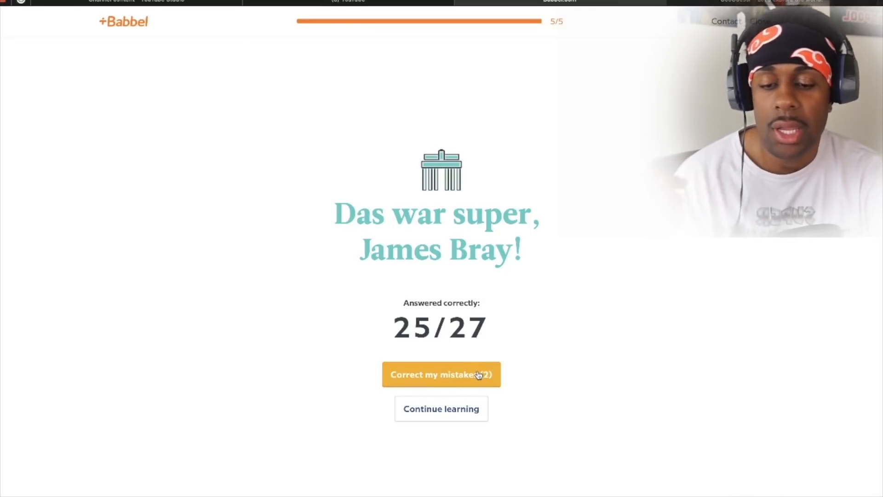
pyautogui.click(441, 374)
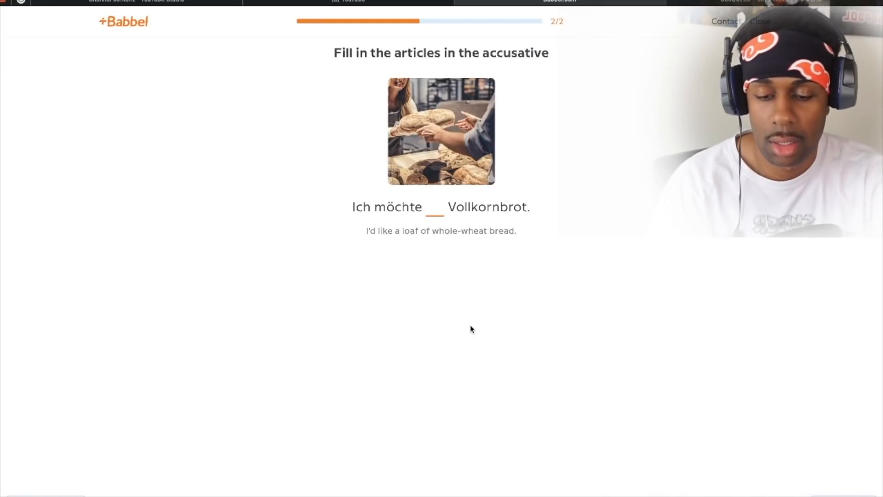
# Answer 'ein' before Vollkornbrot to reach 2/2 and continue learning from the results.
pyautogui.write('ein')
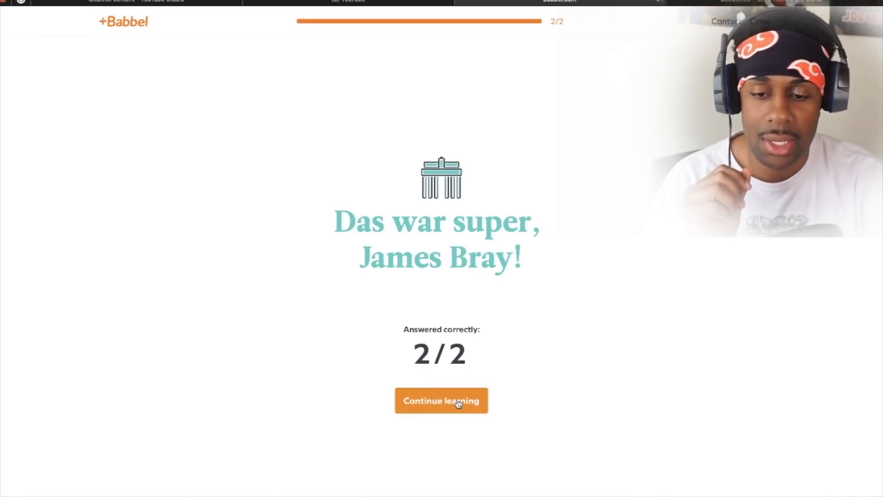
pyautogui.click(440, 400)
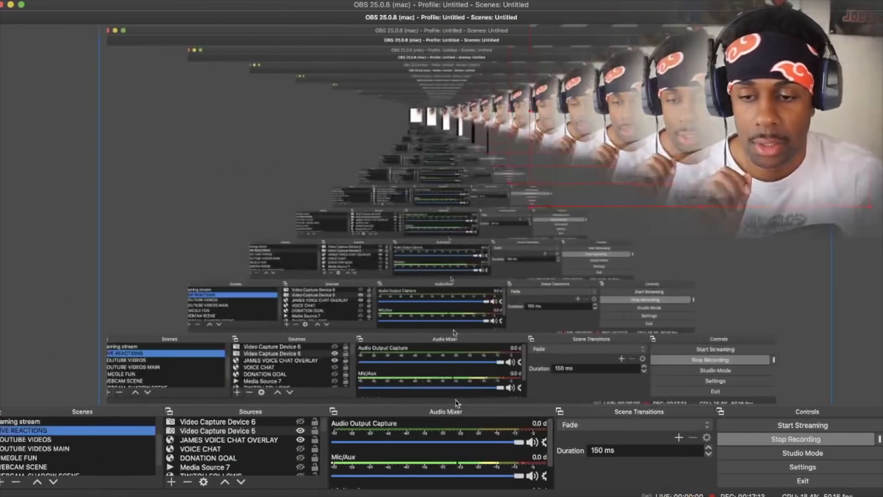